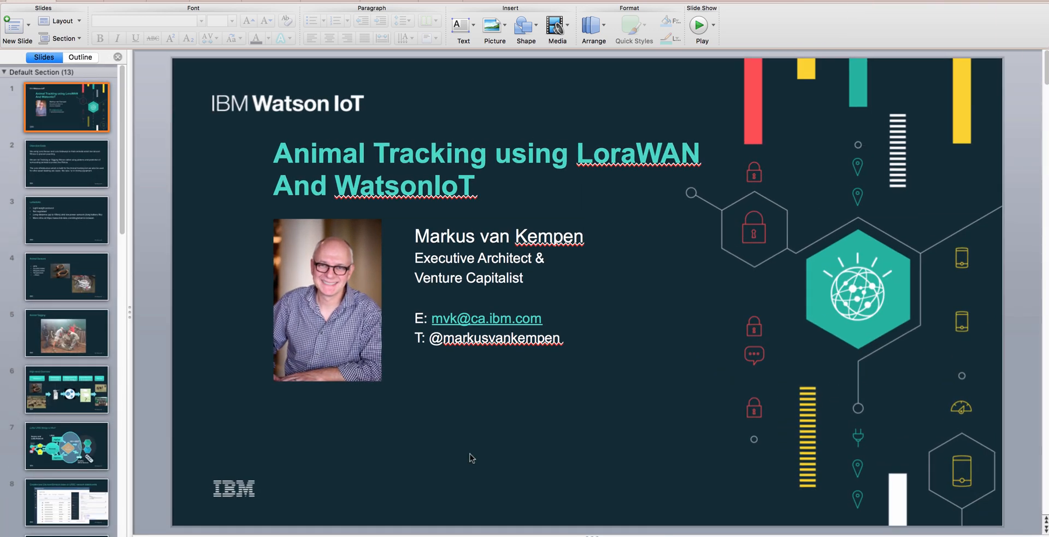
mouse_move(251, 373)
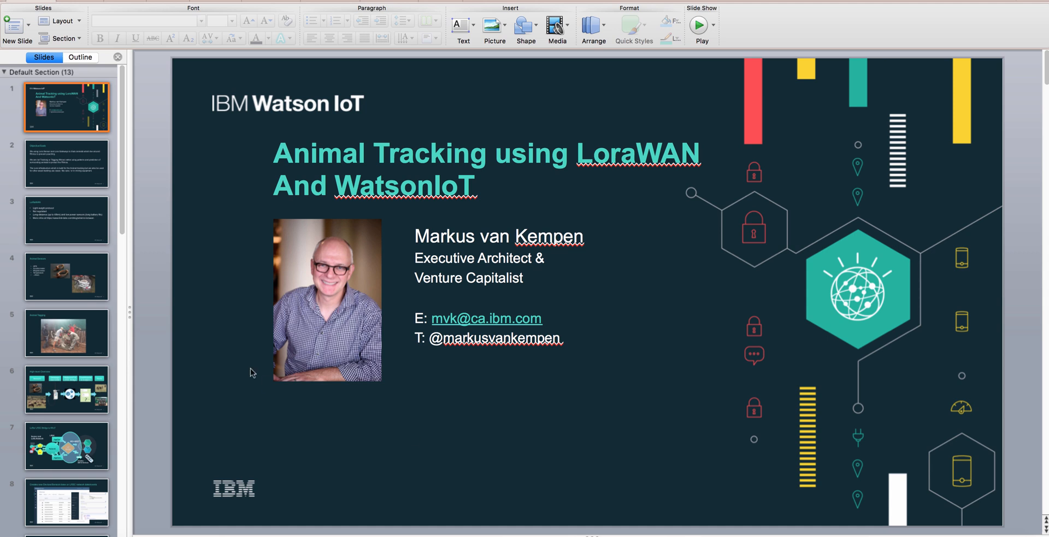
mouse_move(593, 182)
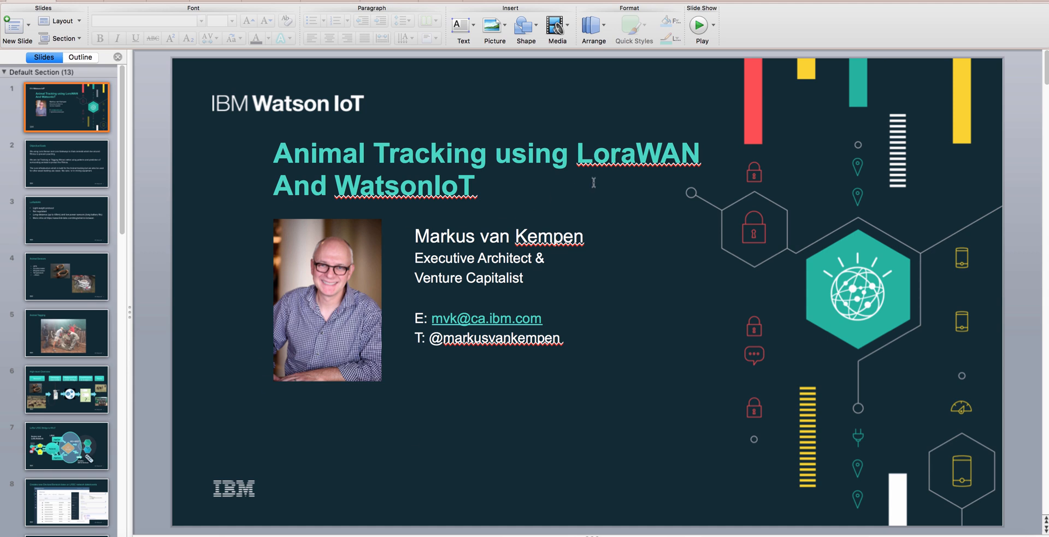
Correct the title to 'LoRaWAN' and start the title's second line with it
key("Backspace")
type("R")
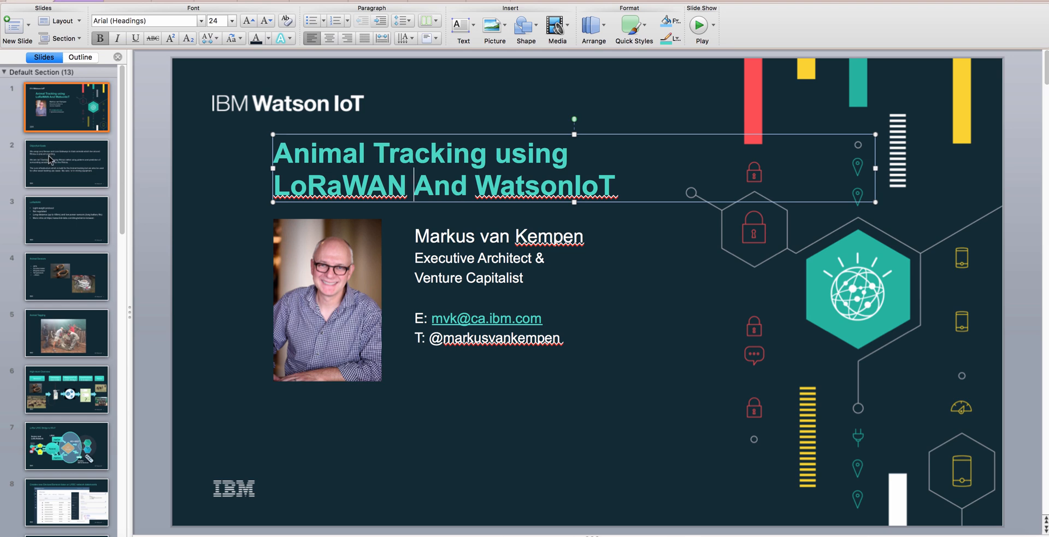
Show slide 2, the Objective/Goals slide on LoRa tracking for rhino protection
left_click(66, 163)
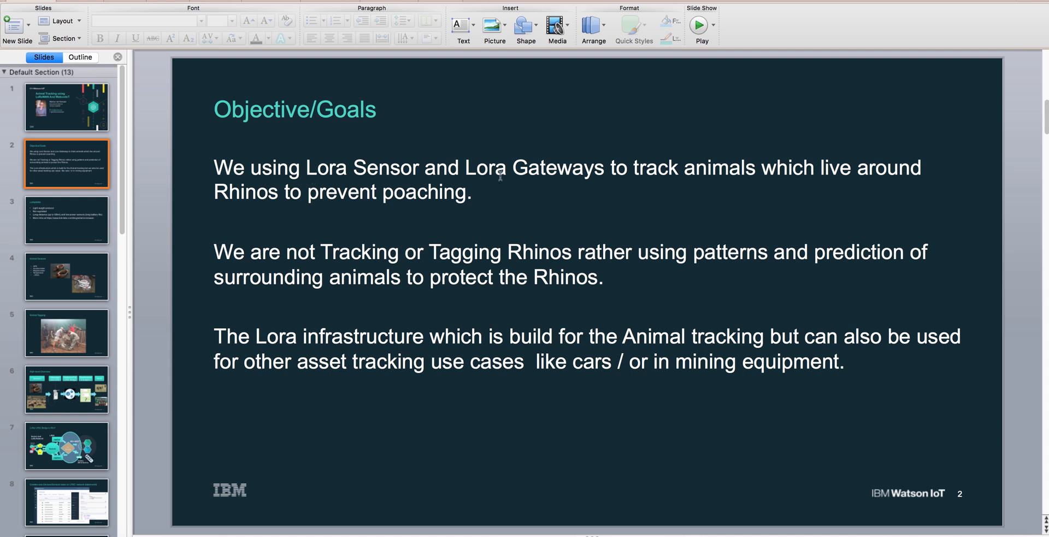
mouse_move(737, 175)
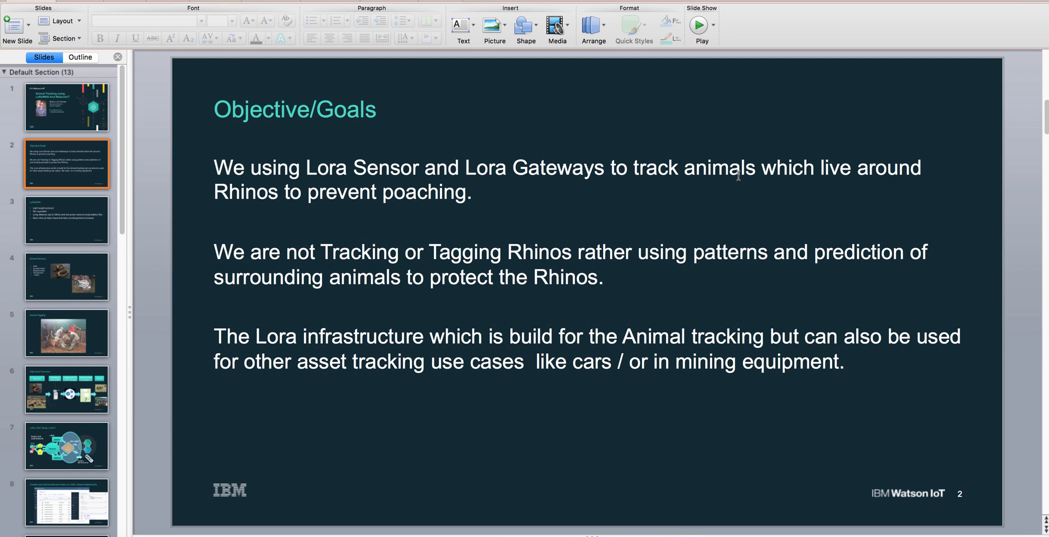
mouse_move(451, 211)
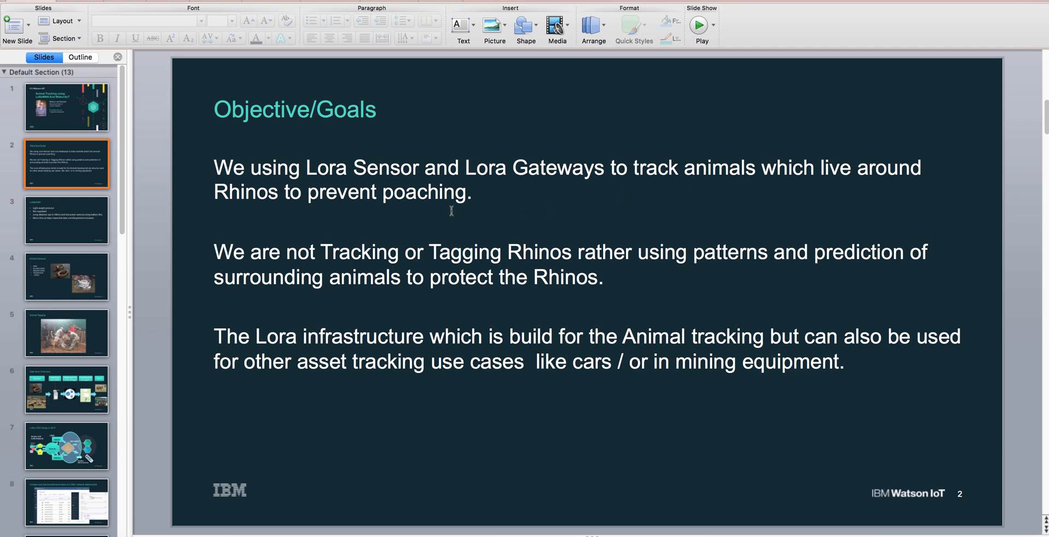
Display slide 3, the LoRaWAN slide with four protocol bullets and an info link
left_click(66, 220)
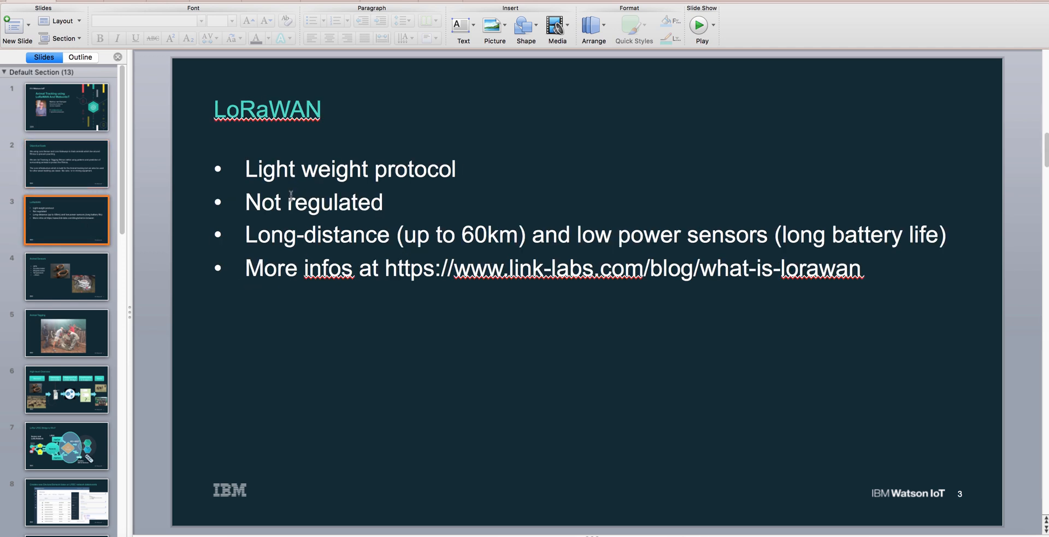
mouse_move(477, 170)
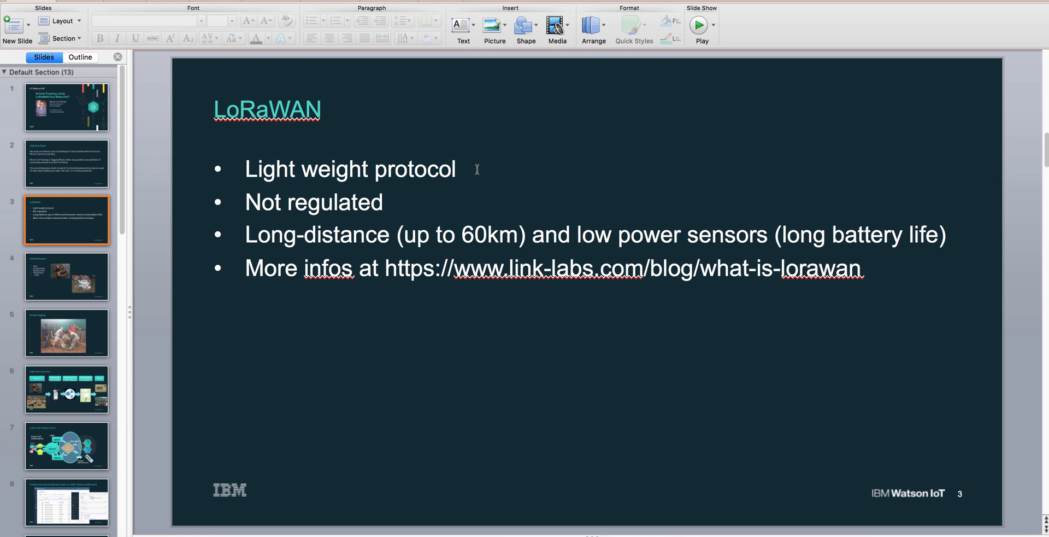
mouse_move(298, 215)
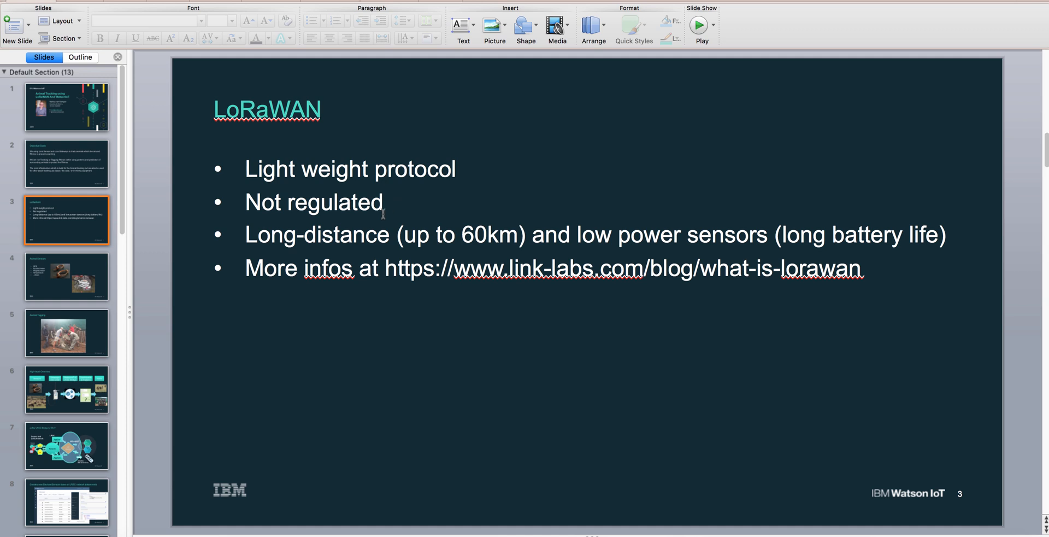
mouse_move(372, 219)
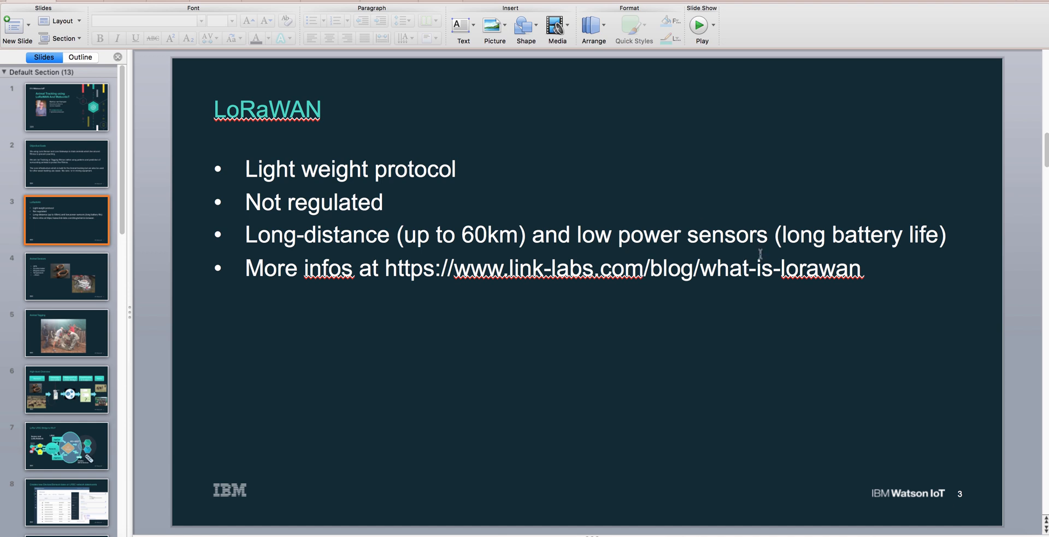
mouse_move(790, 265)
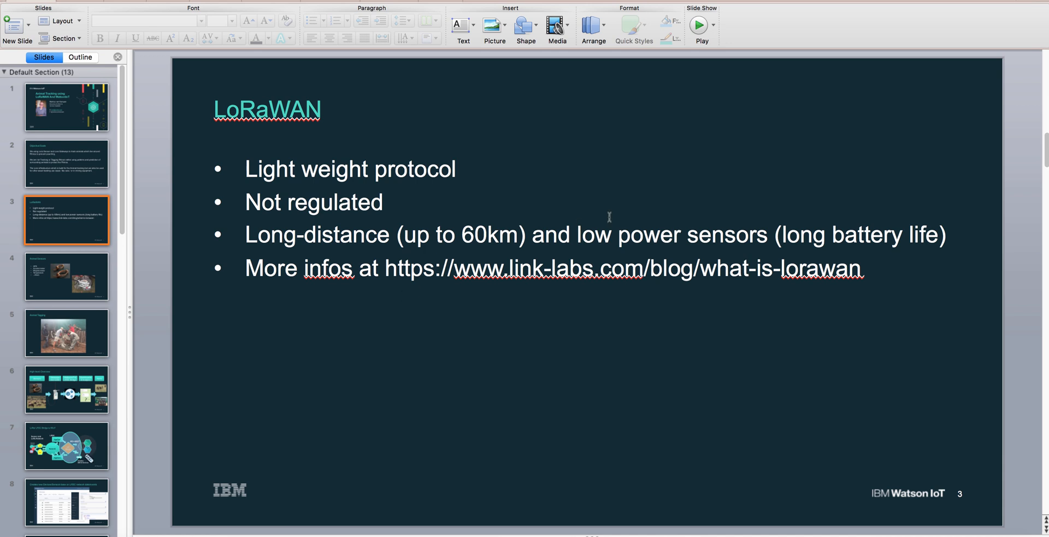
left_click(66, 277)
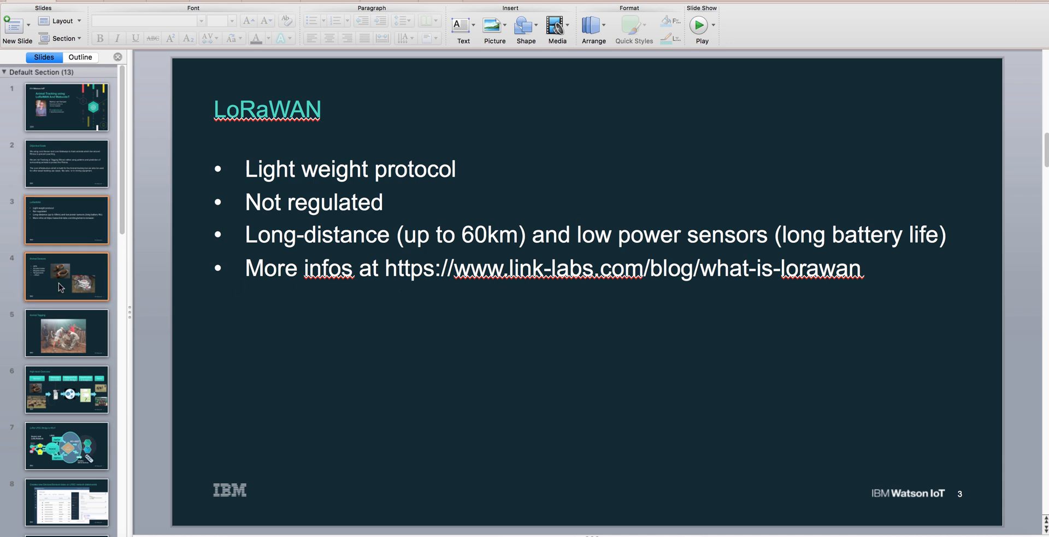
Show the Animal Sensors slide, then the Animal Tagging slide with the zebra photo
left_click(66, 277)
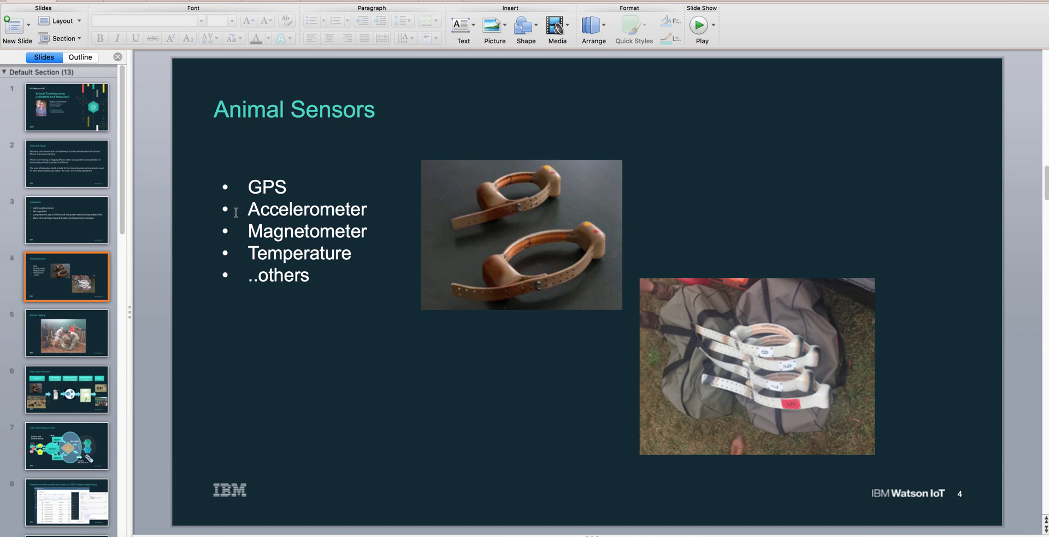
mouse_move(279, 257)
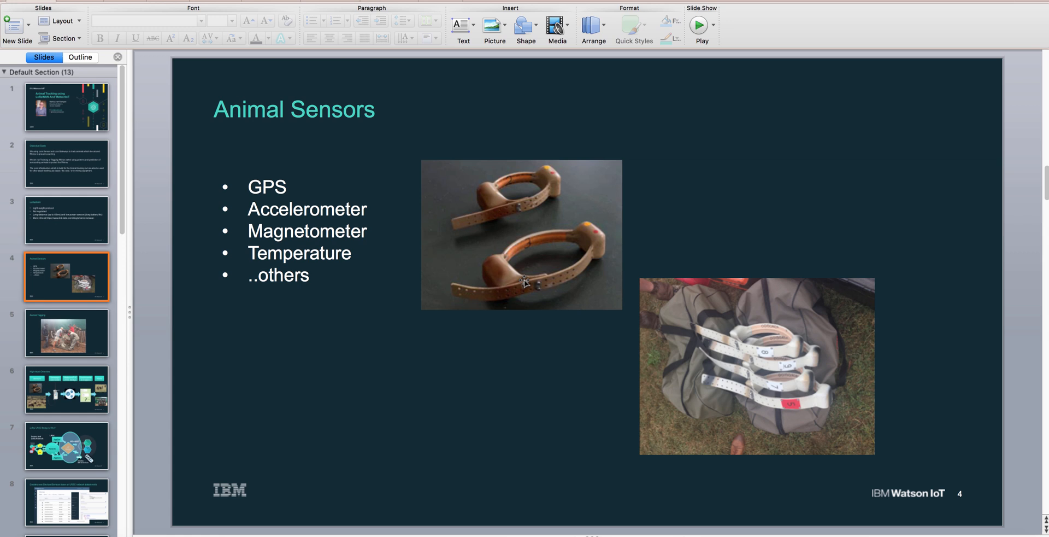
mouse_move(540, 249)
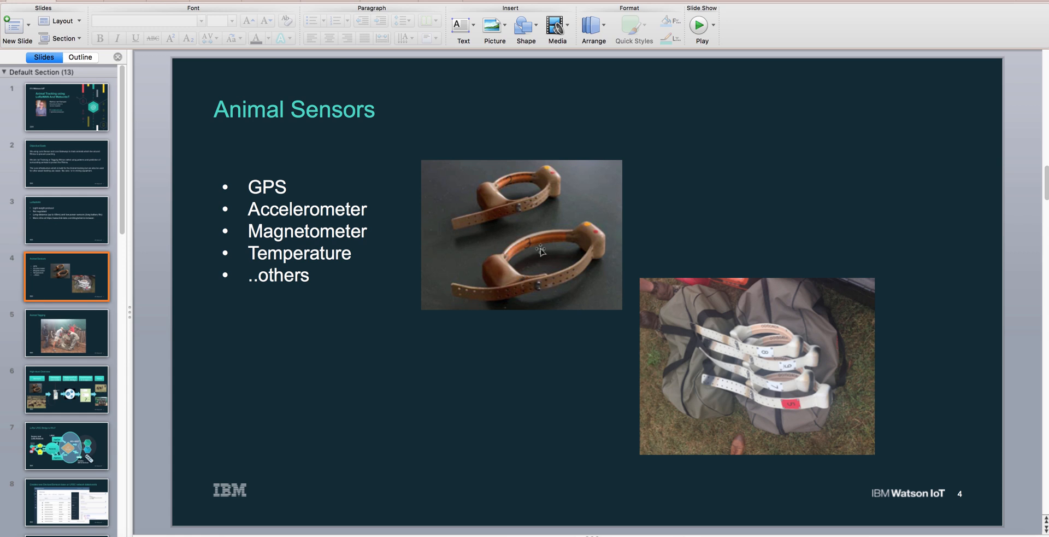
mouse_move(653, 353)
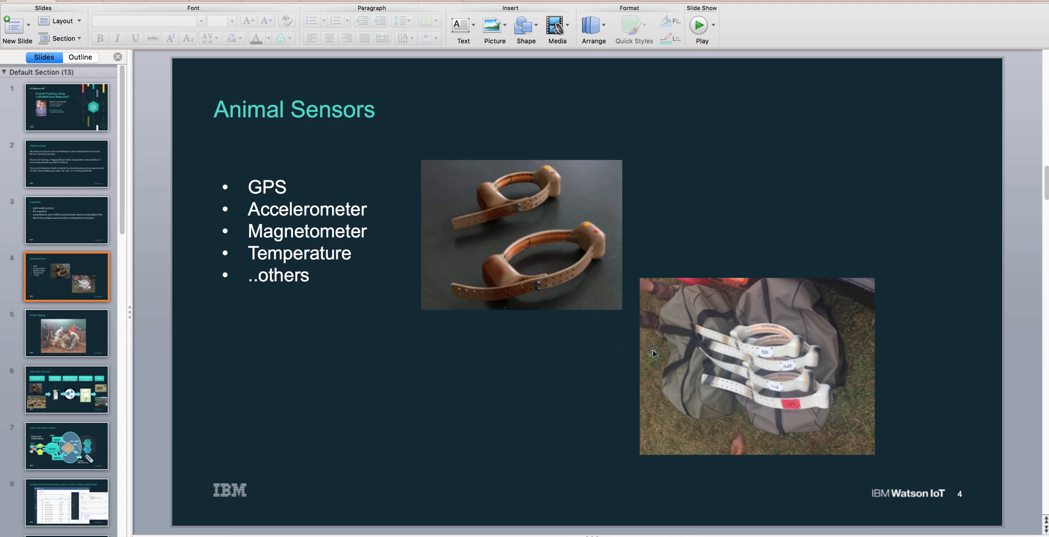
mouse_move(557, 236)
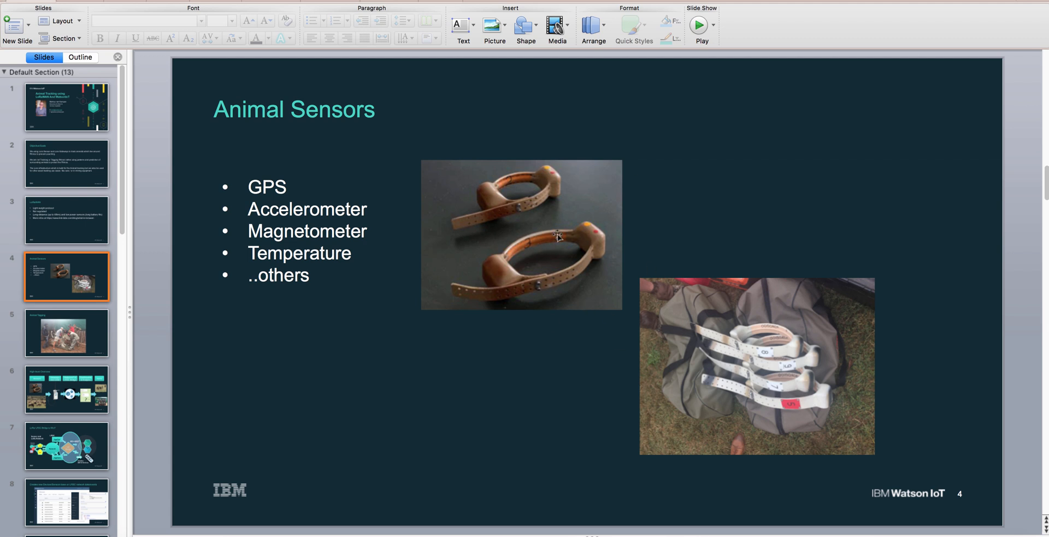
mouse_move(587, 327)
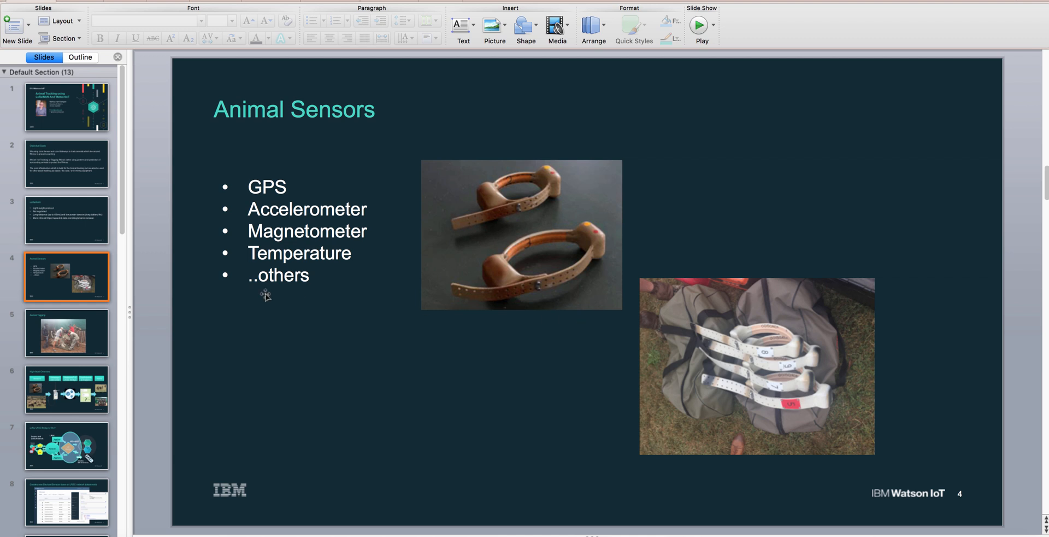
left_click(67, 333)
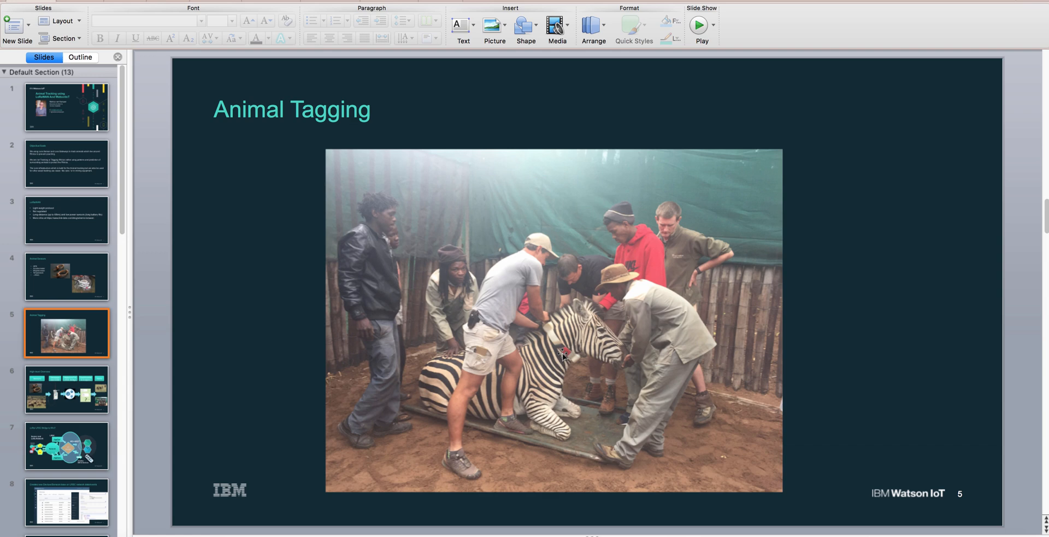
mouse_move(371, 351)
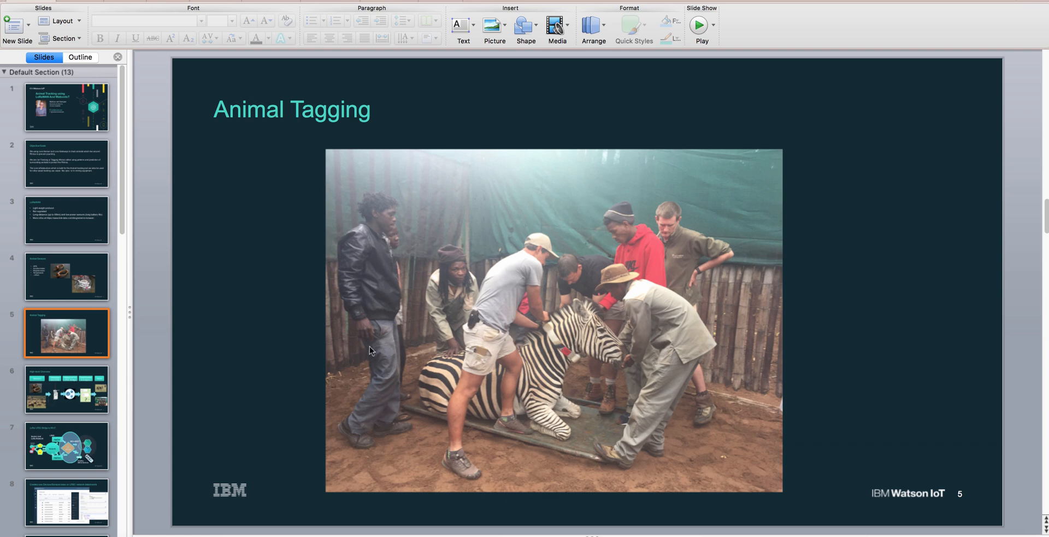
Display slide 6, the sensors-to-gateways-to-WatsonIoT-to-dashboards-to-alerts overview
left_click(66, 390)
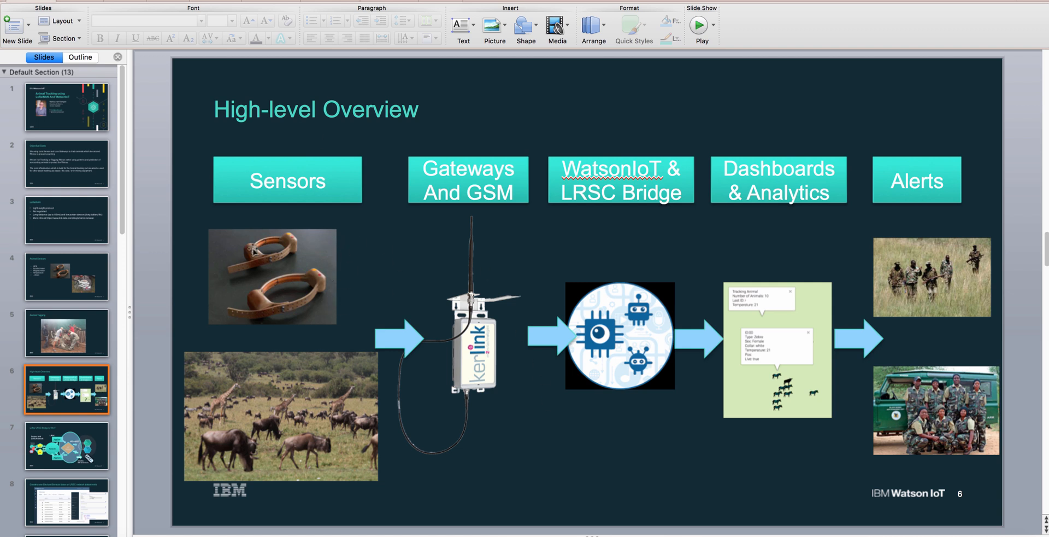
mouse_move(340, 426)
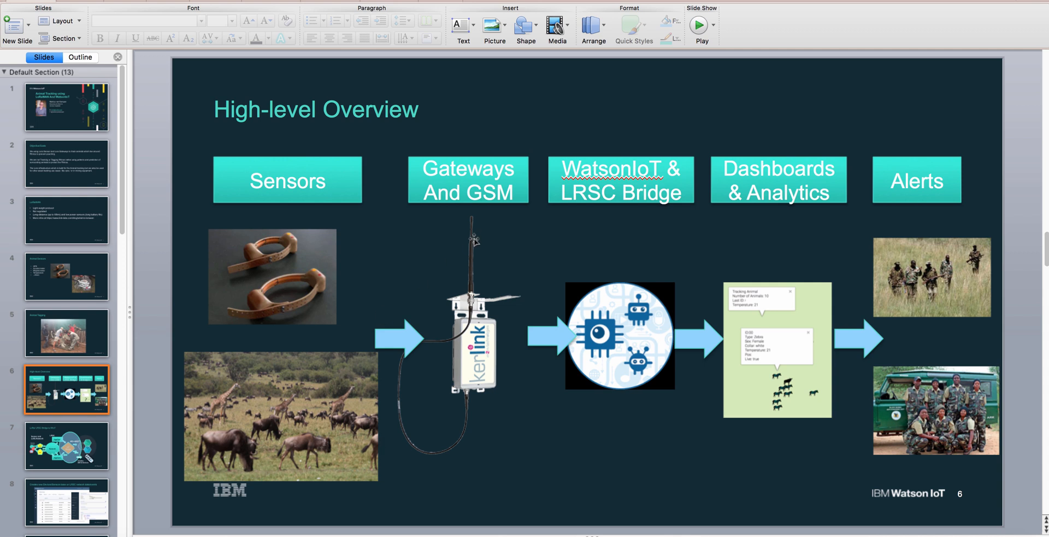
mouse_move(479, 394)
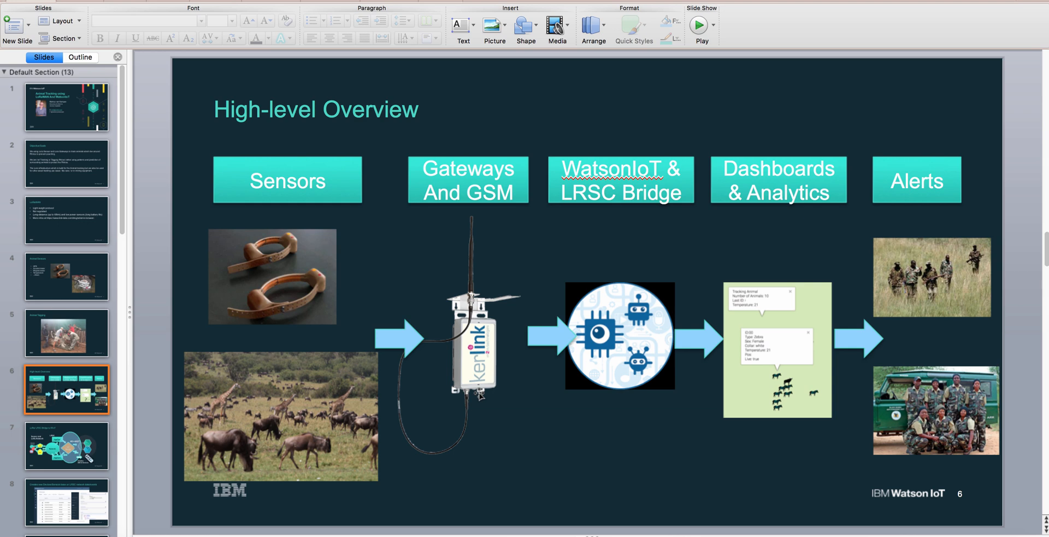
mouse_move(518, 418)
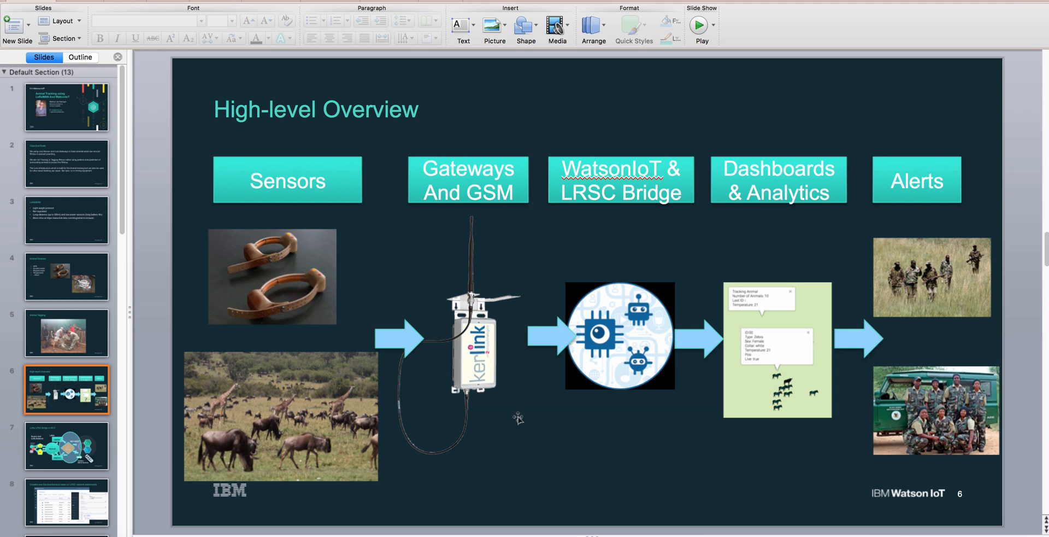
mouse_move(569, 353)
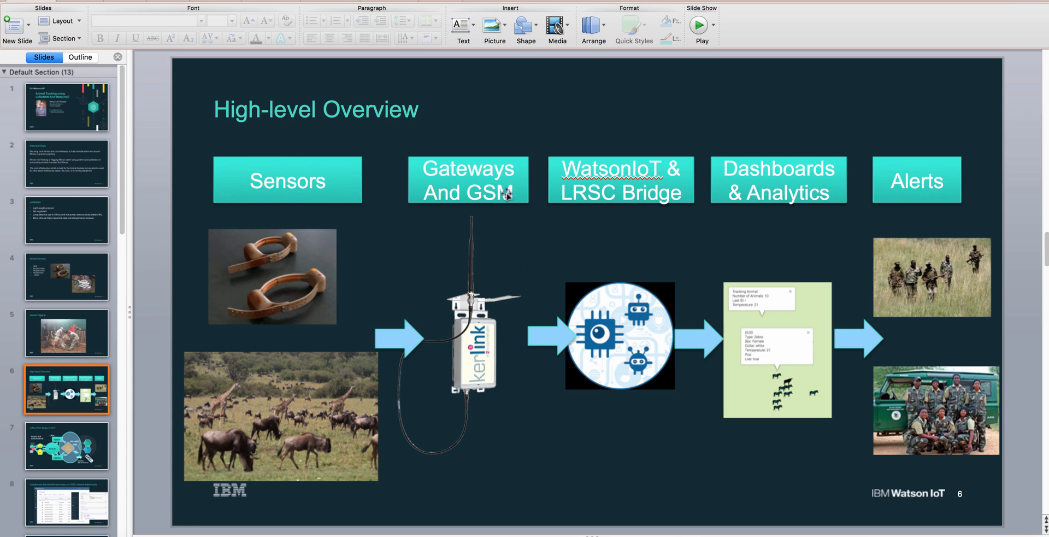
mouse_move(516, 246)
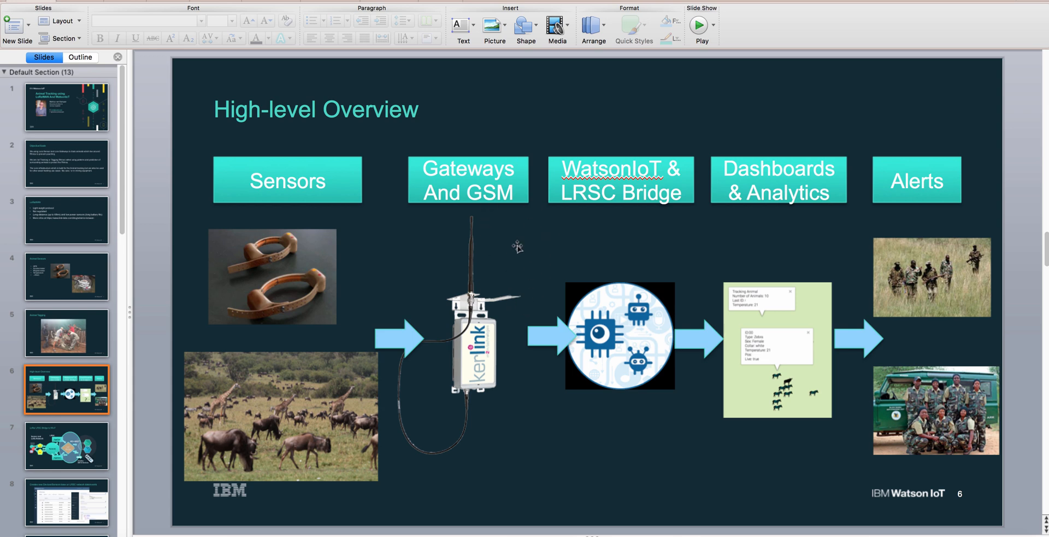
mouse_move(570, 318)
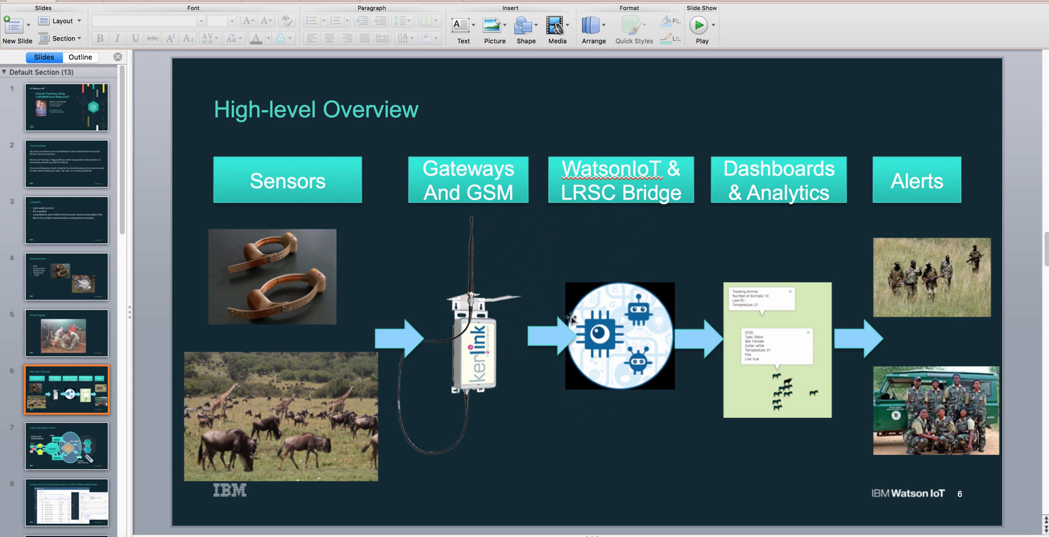
mouse_move(640, 223)
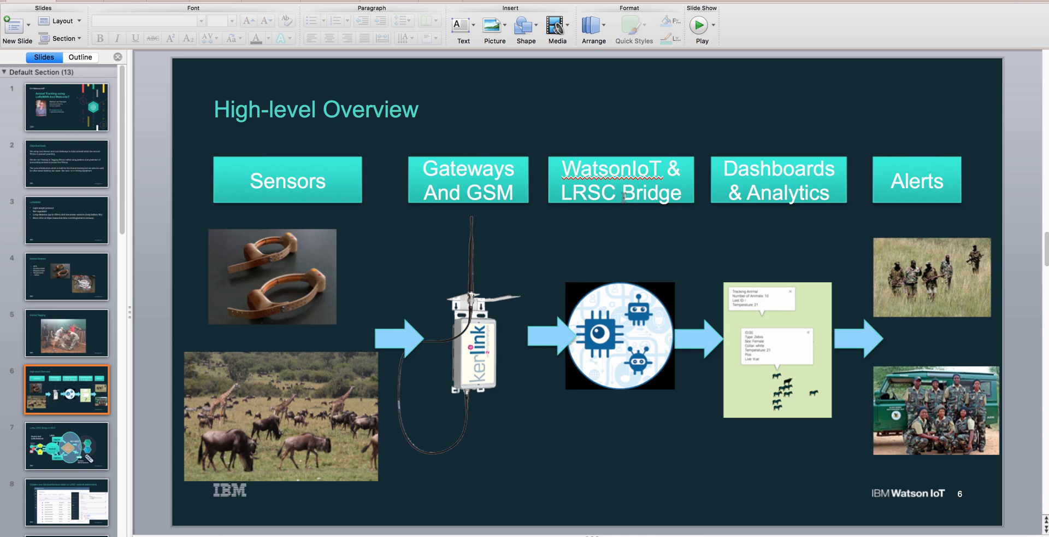
mouse_move(652, 294)
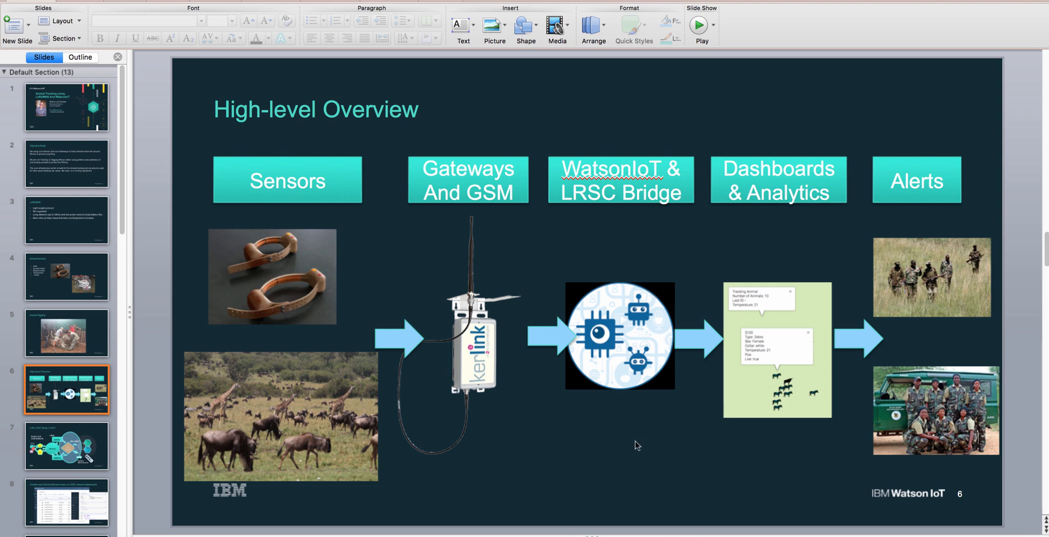
mouse_move(651, 395)
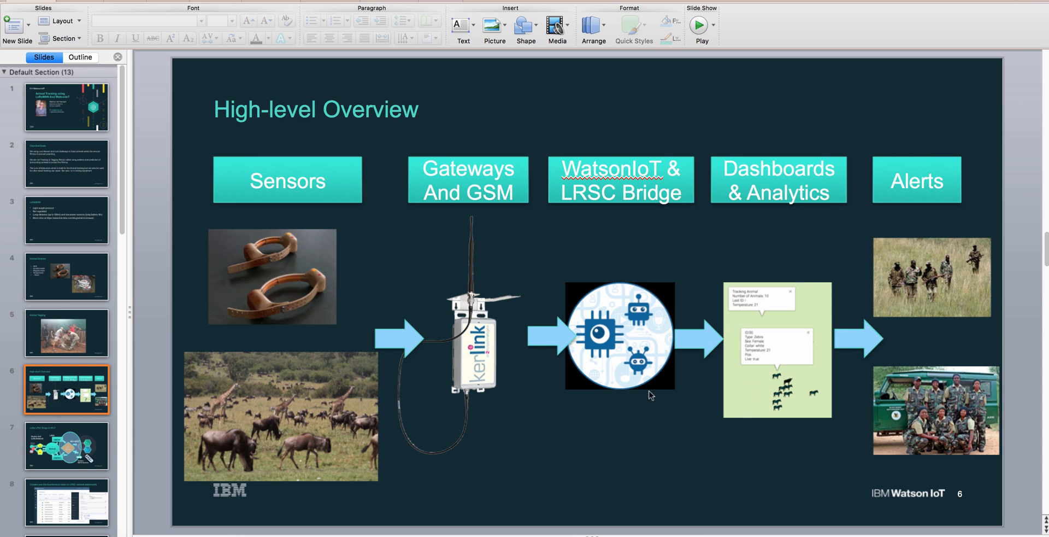
mouse_move(726, 388)
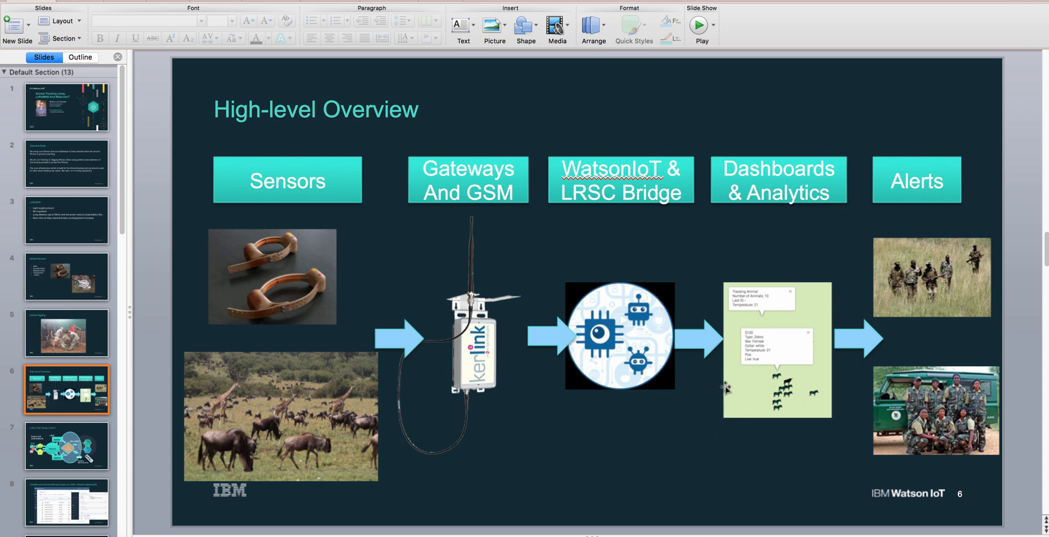
mouse_move(761, 412)
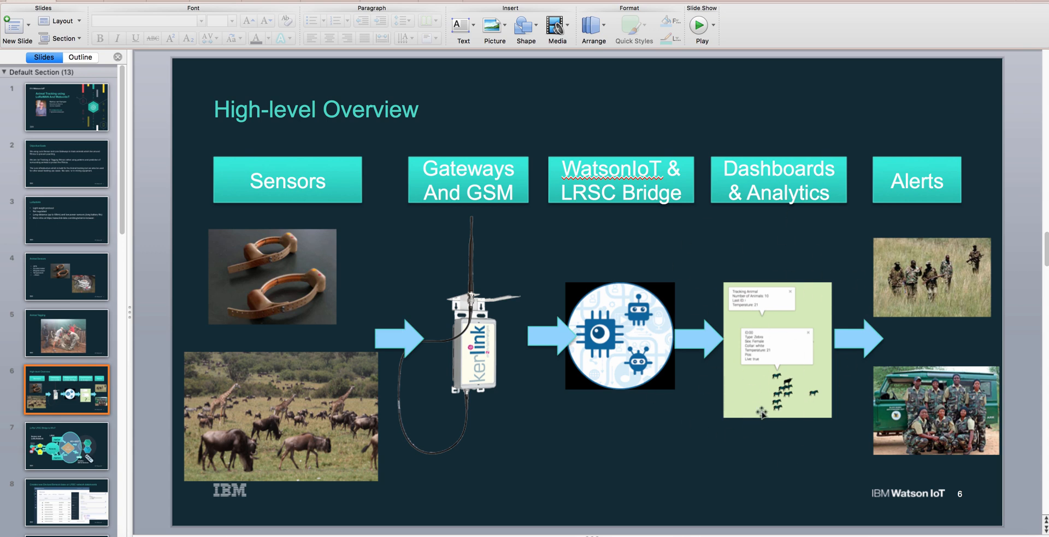
mouse_move(816, 483)
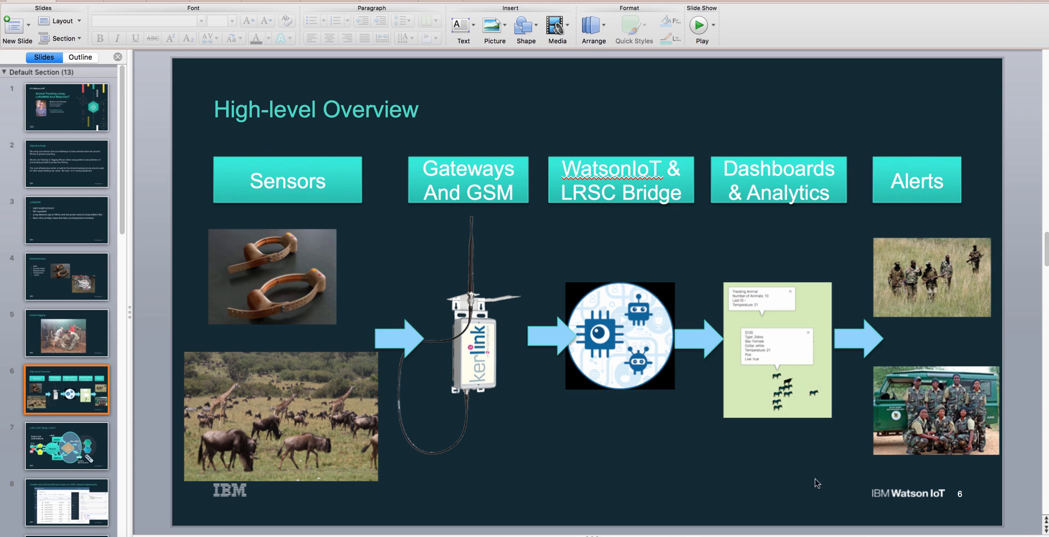
mouse_move(864, 274)
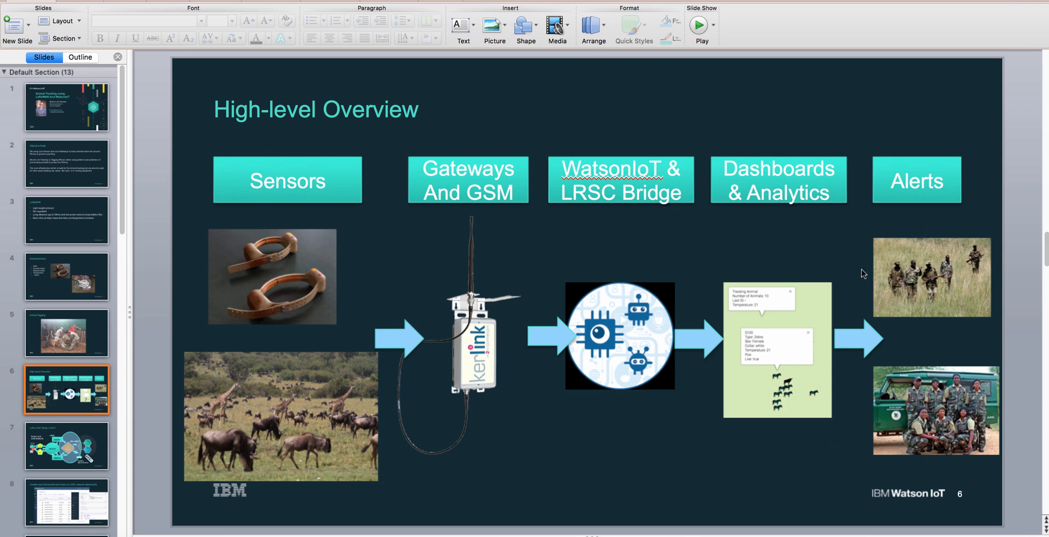
mouse_move(68, 450)
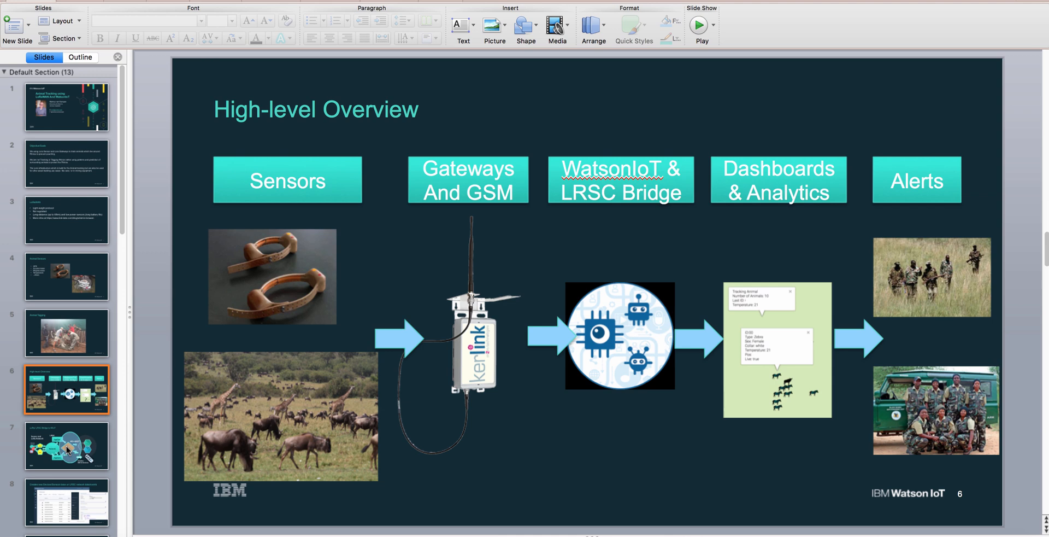
Show the LoRa/LRSC Bridge to WIoT slide, then the Node-RED orchestration slide
left_click(66, 446)
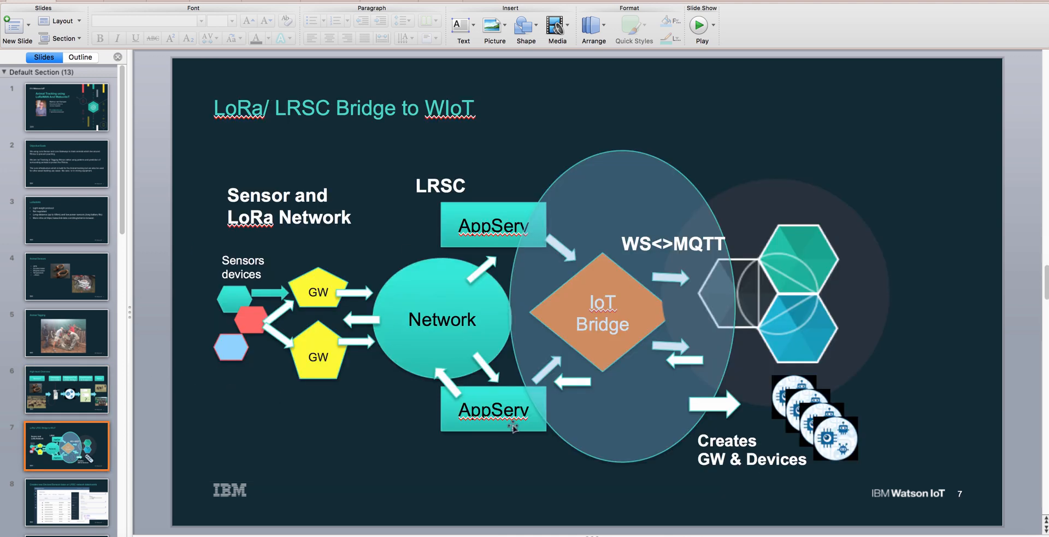
mouse_move(256, 221)
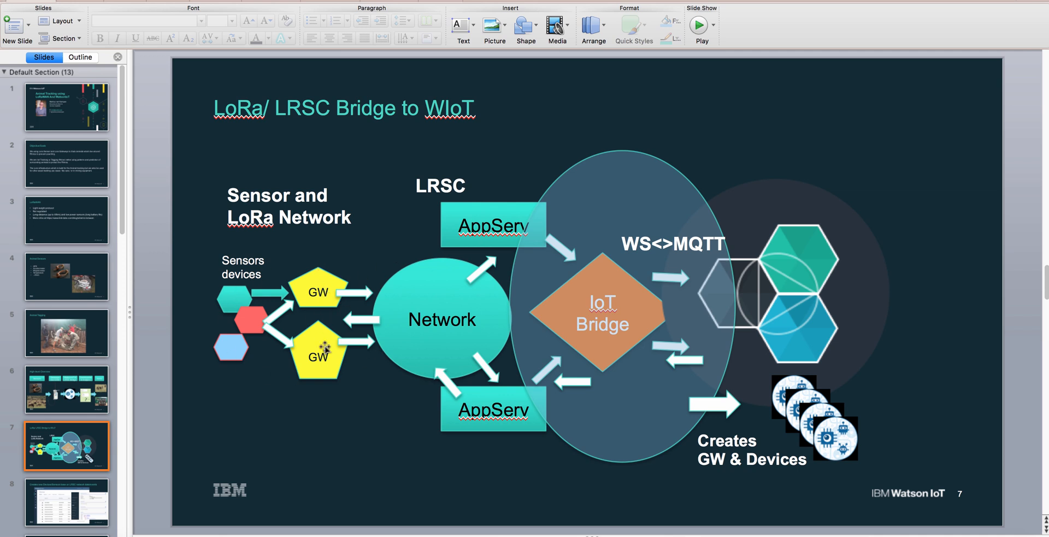
mouse_move(429, 296)
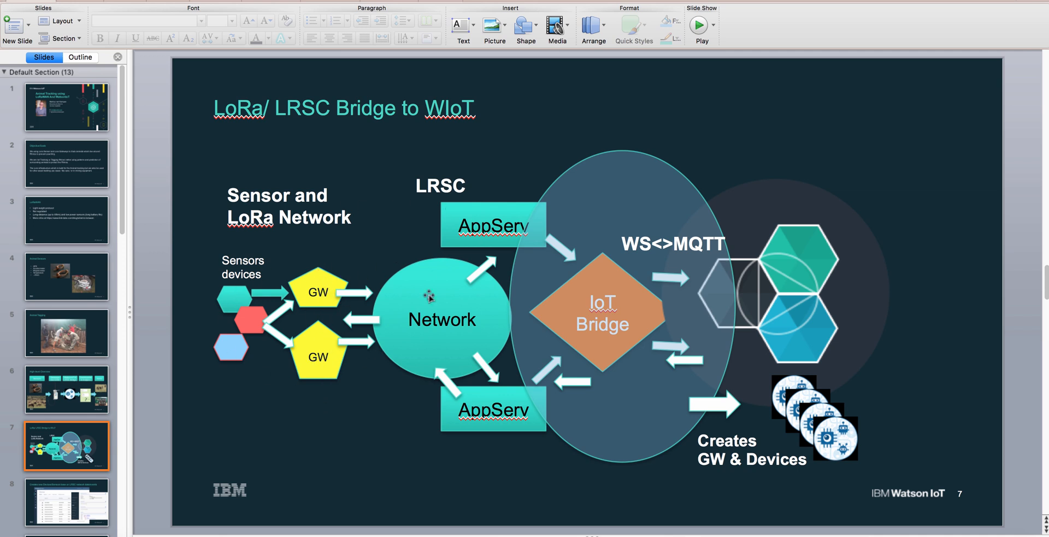
mouse_move(410, 218)
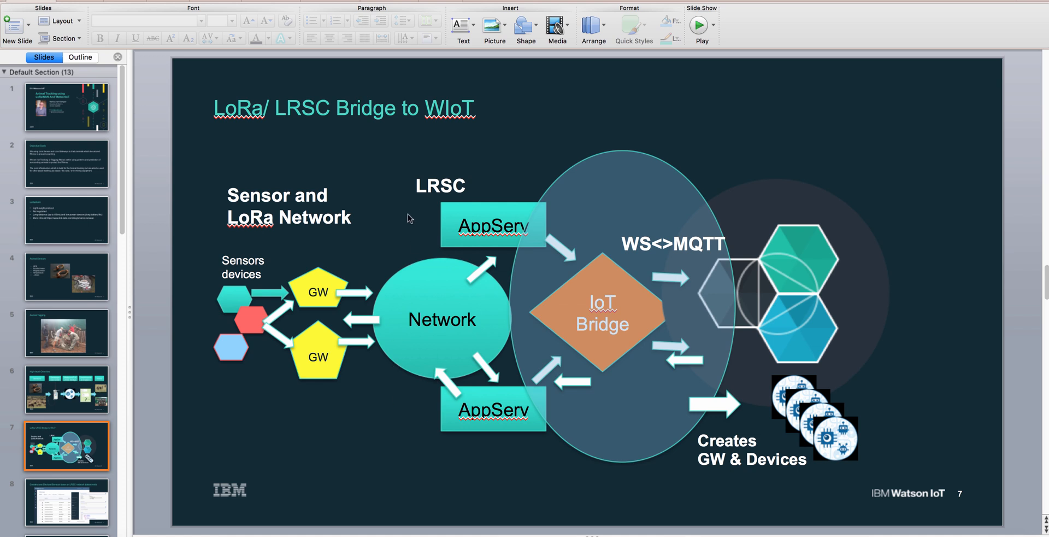
mouse_move(446, 528)
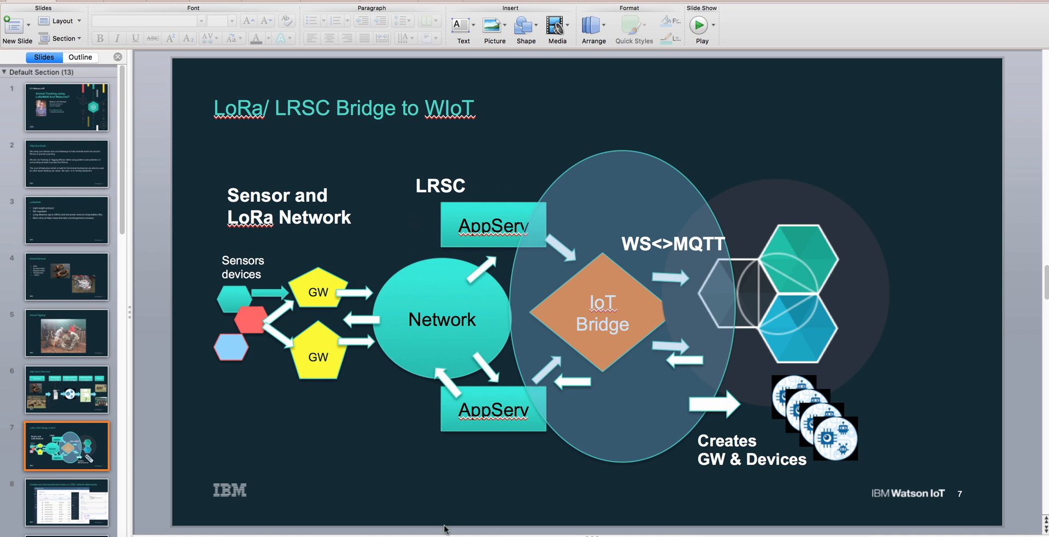
mouse_move(498, 445)
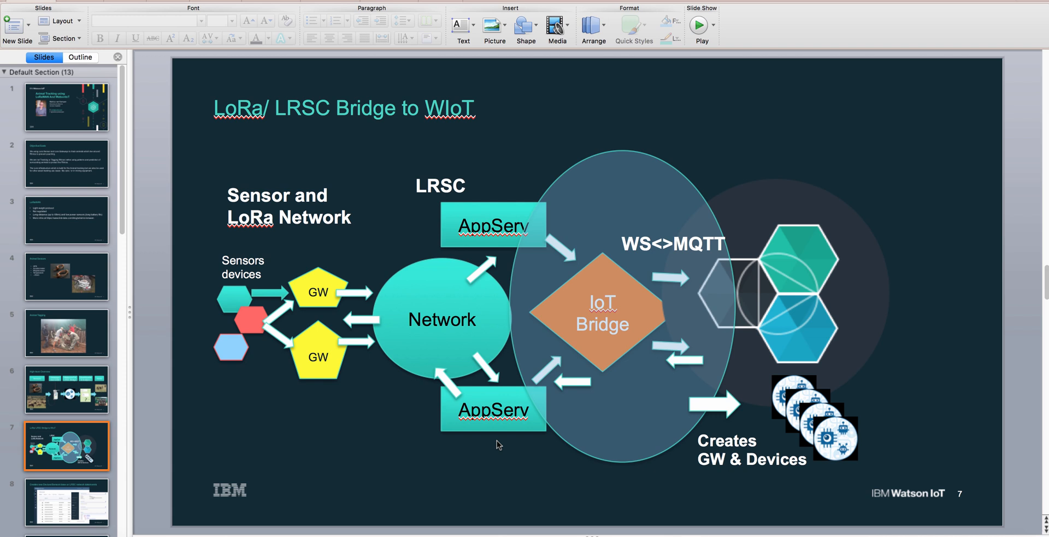
mouse_move(487, 320)
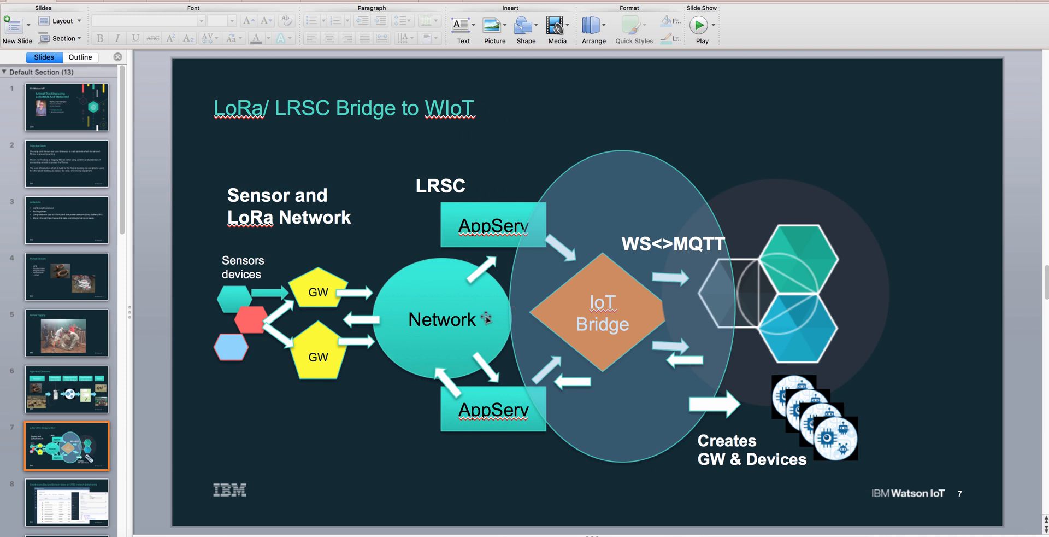
mouse_move(301, 254)
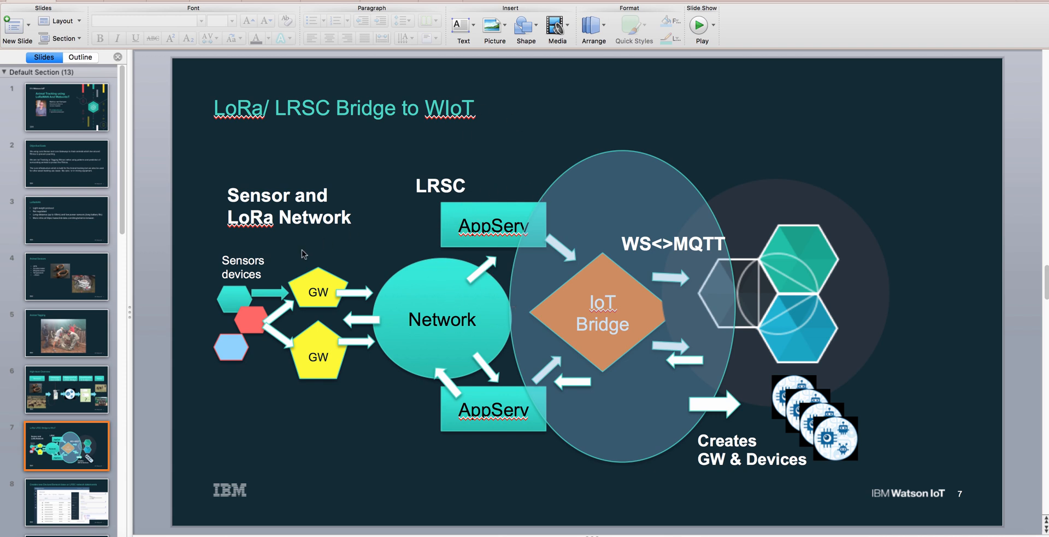
mouse_move(542, 236)
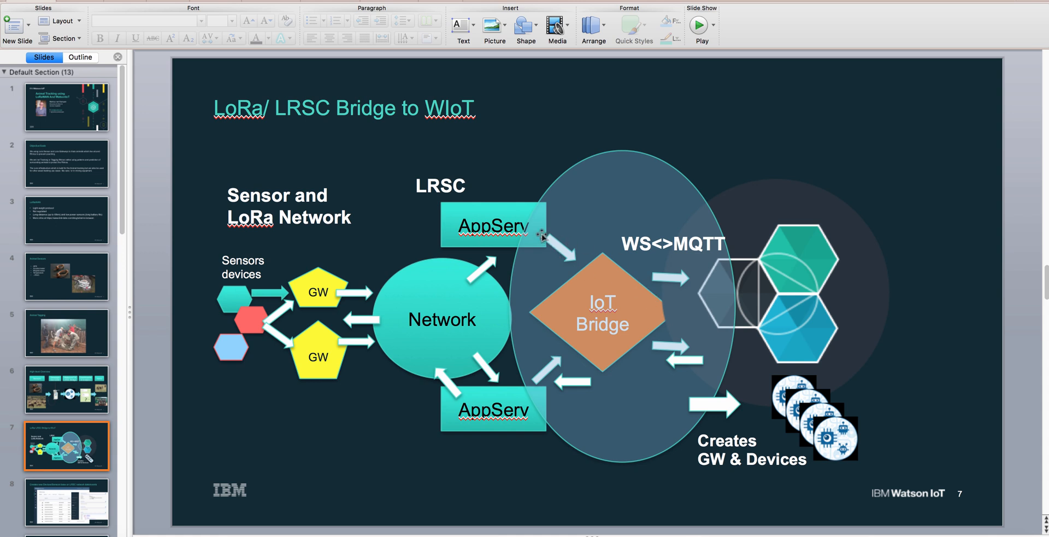
mouse_move(593, 310)
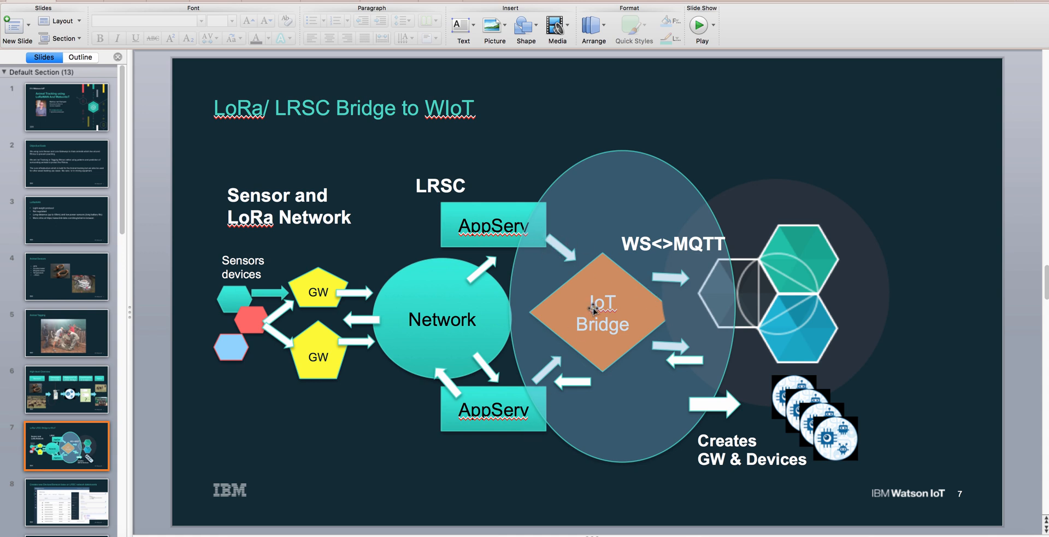
mouse_move(690, 377)
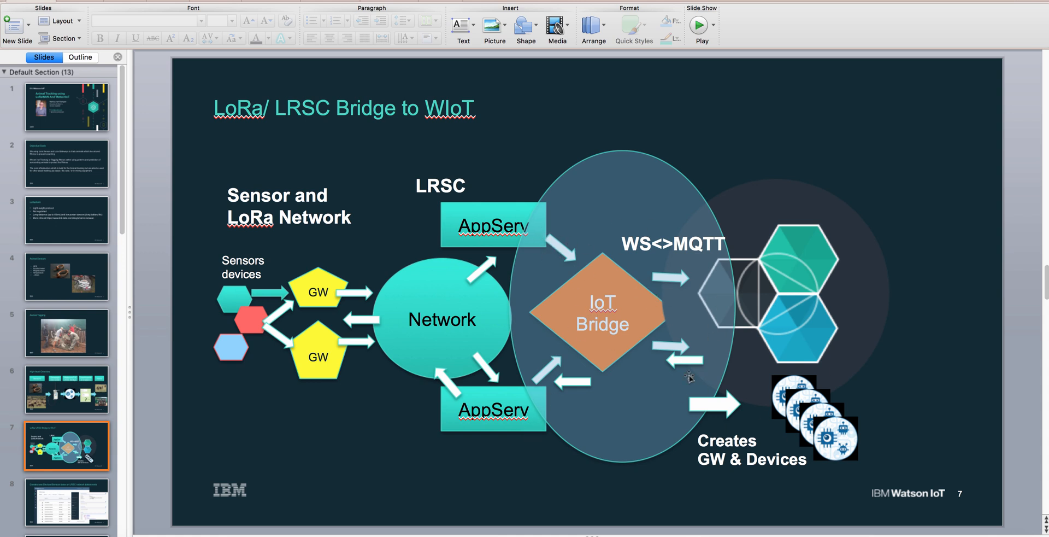
mouse_move(529, 328)
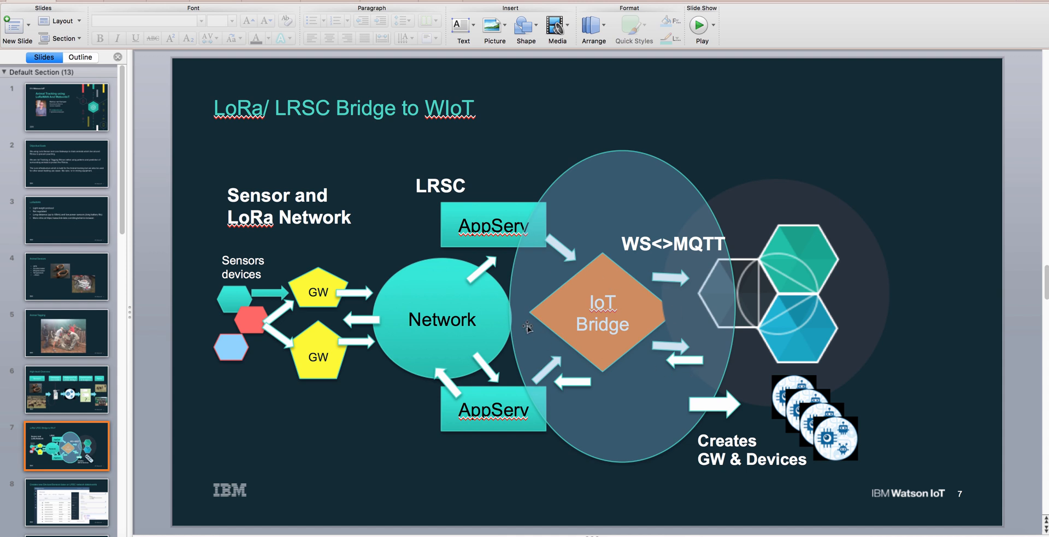
mouse_move(640, 284)
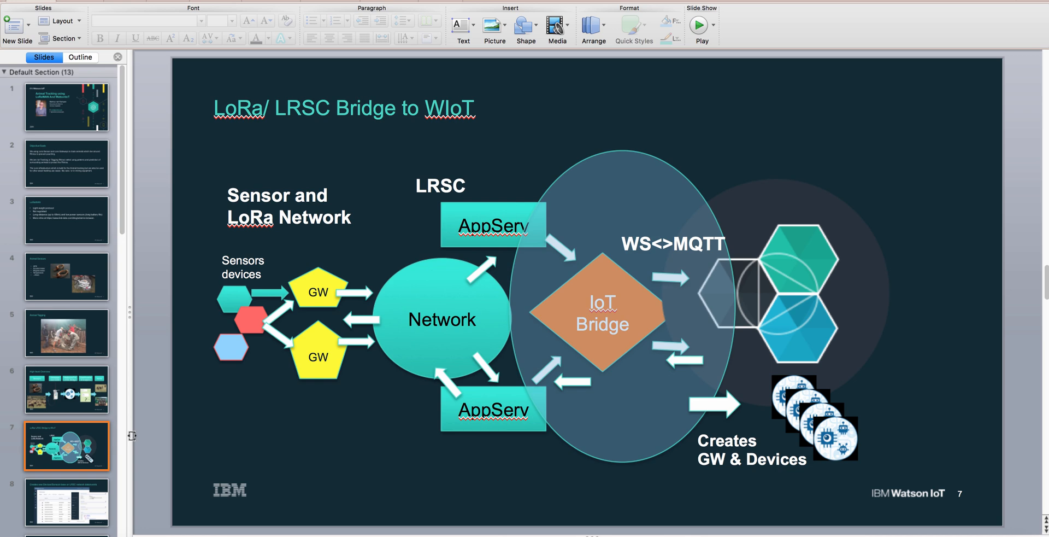
left_click(67, 502)
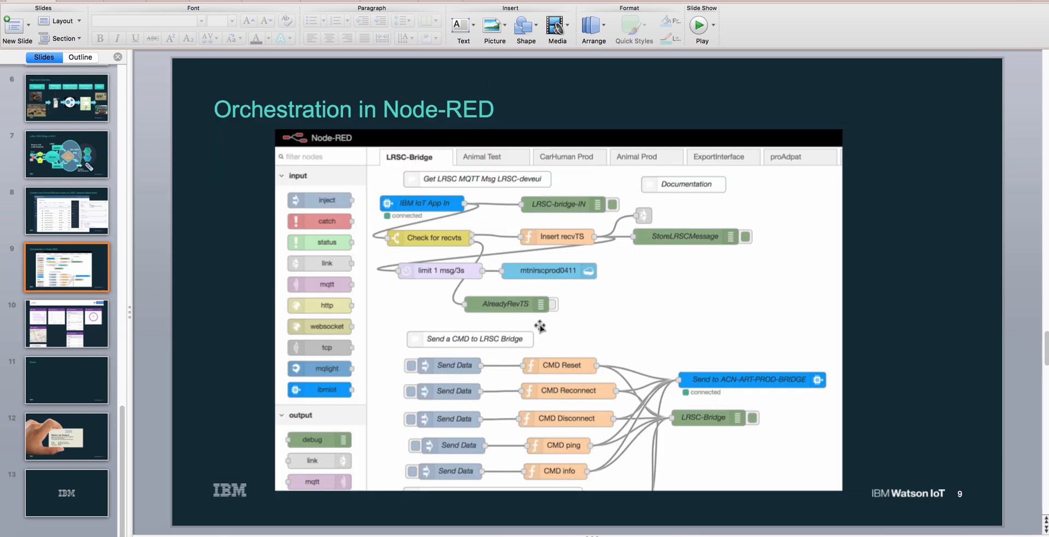
Advance to slide 9, the LRSC dashboard slide, and on to slide 10
left_click(66, 324)
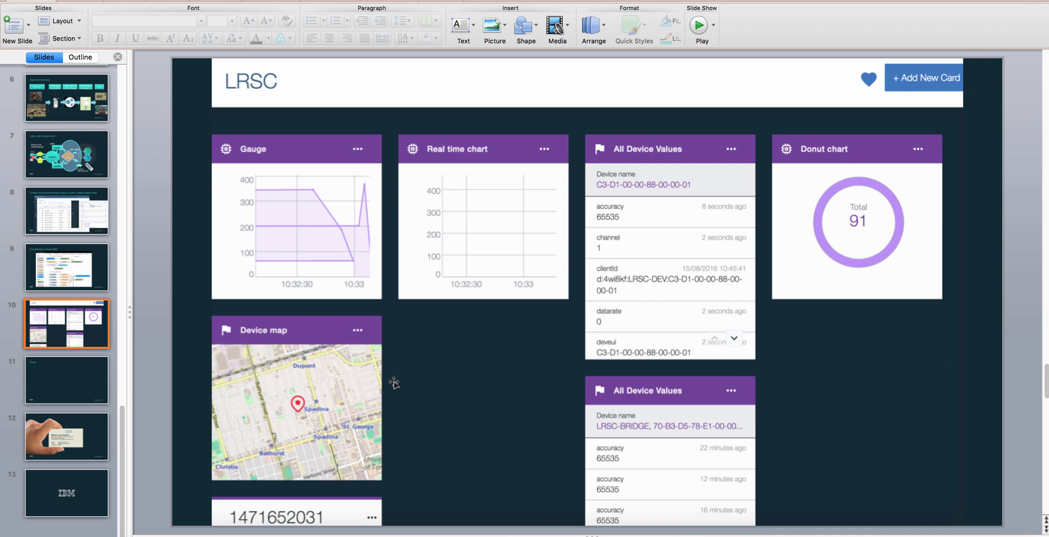
left_click(66, 379)
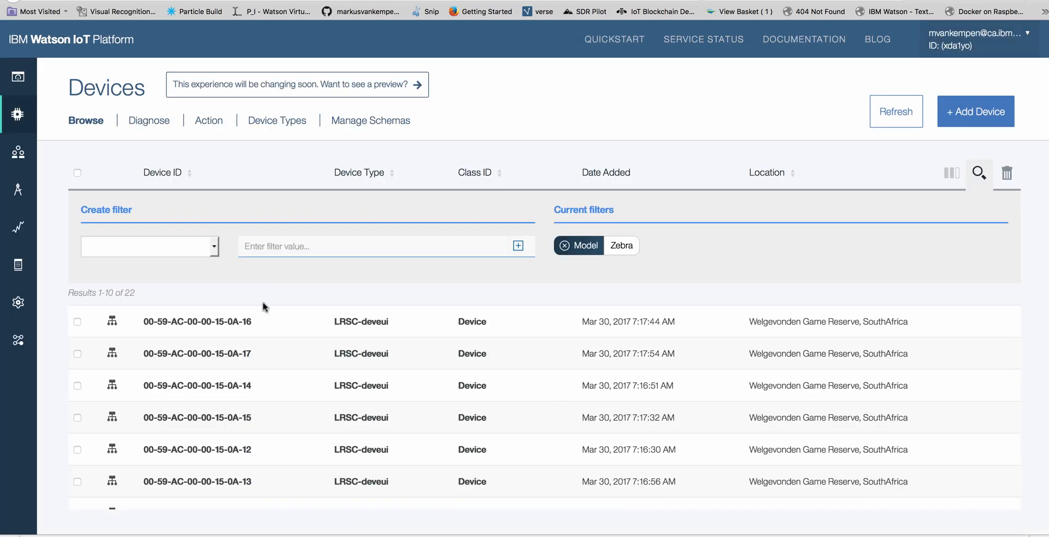
mouse_move(328, 290)
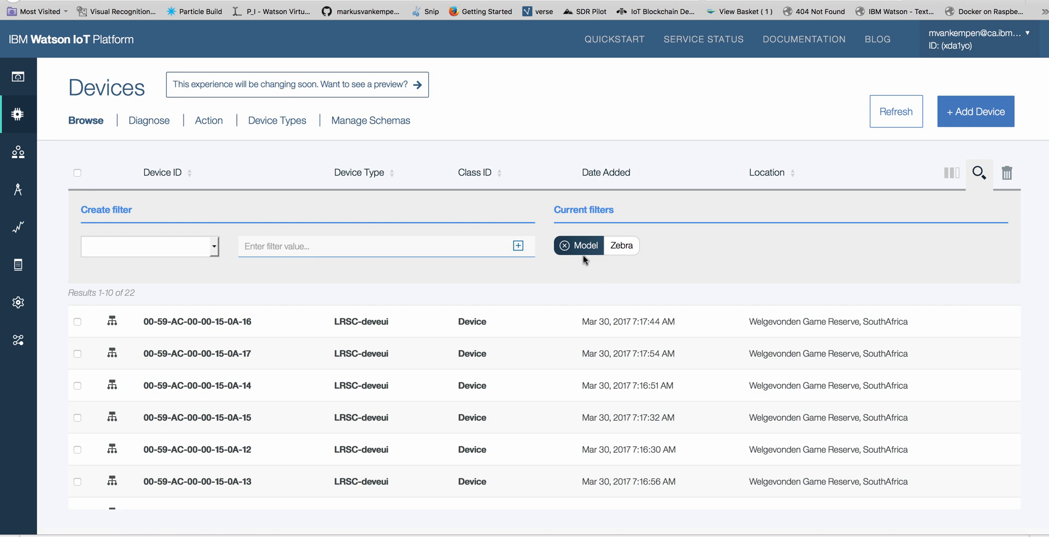
mouse_move(655, 268)
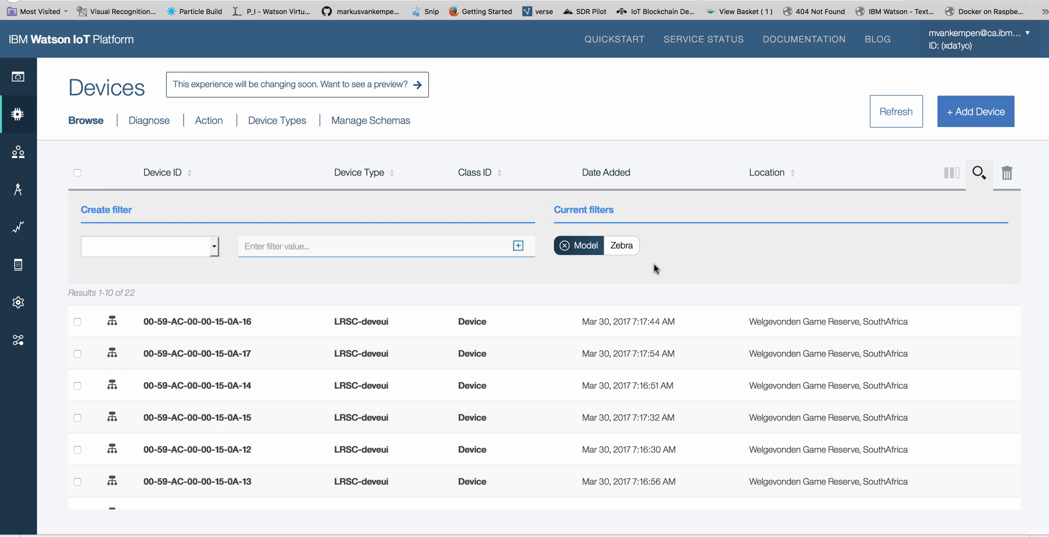
mouse_move(178, 335)
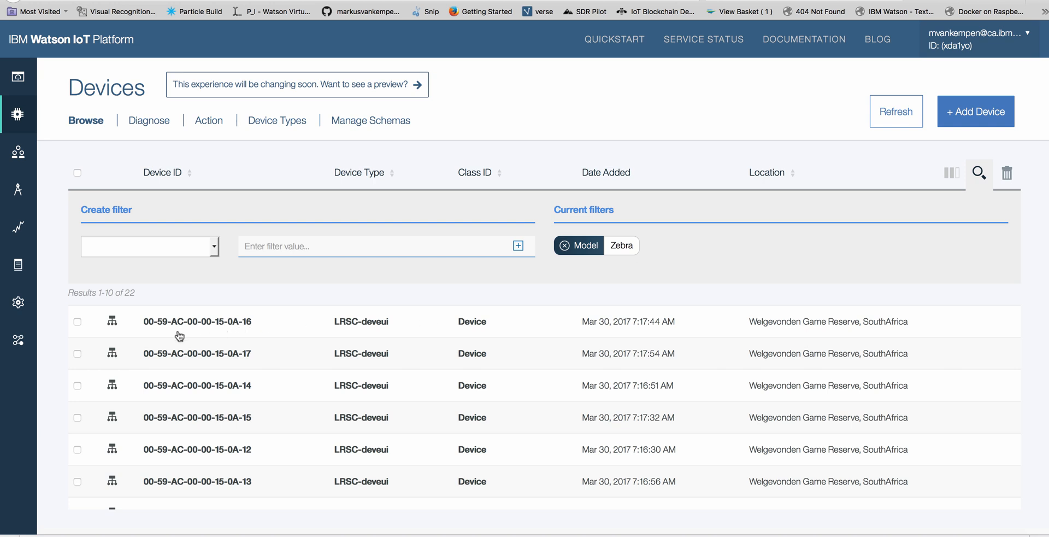
View device 00-59-AC-00-00-15-0A-16's Zebra metadata, then close back to the 22-device list
double_click(197, 321)
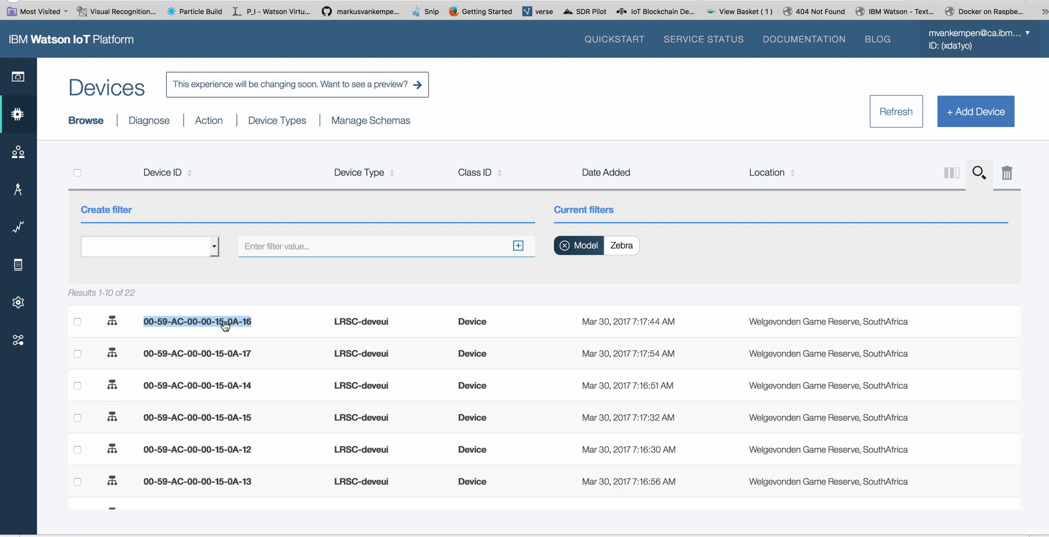
left_click(197, 321)
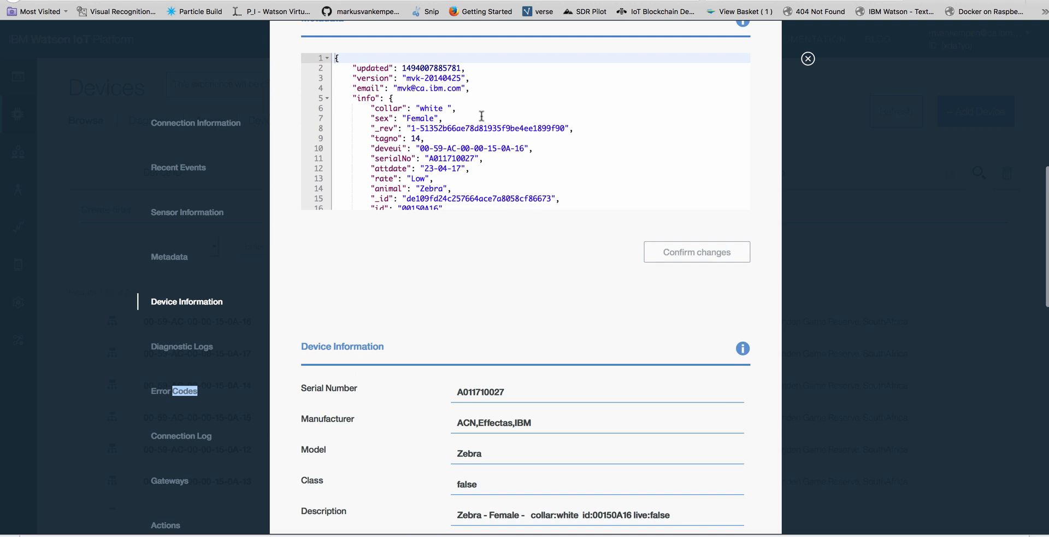
scroll("down", 3)
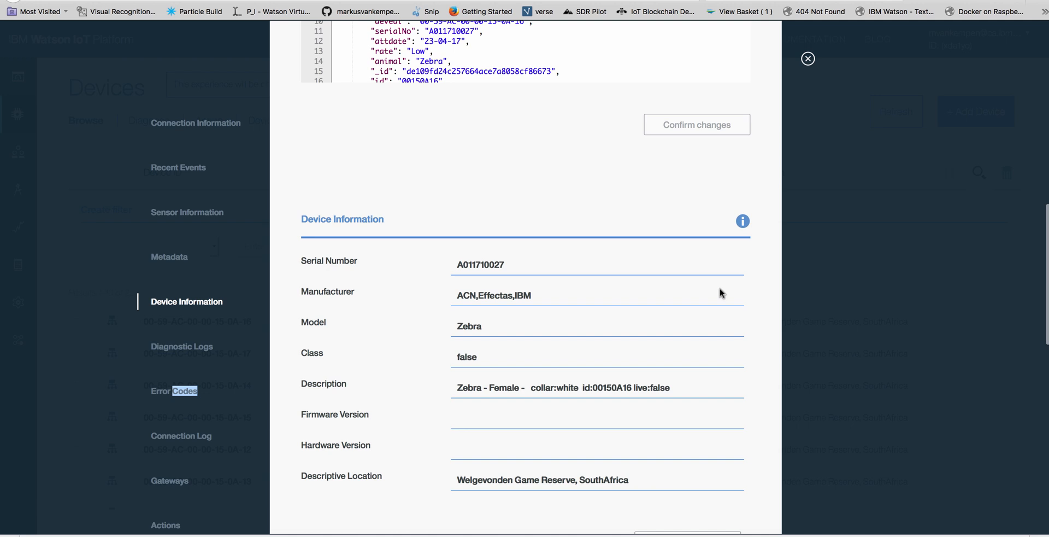
left_click(179, 167)
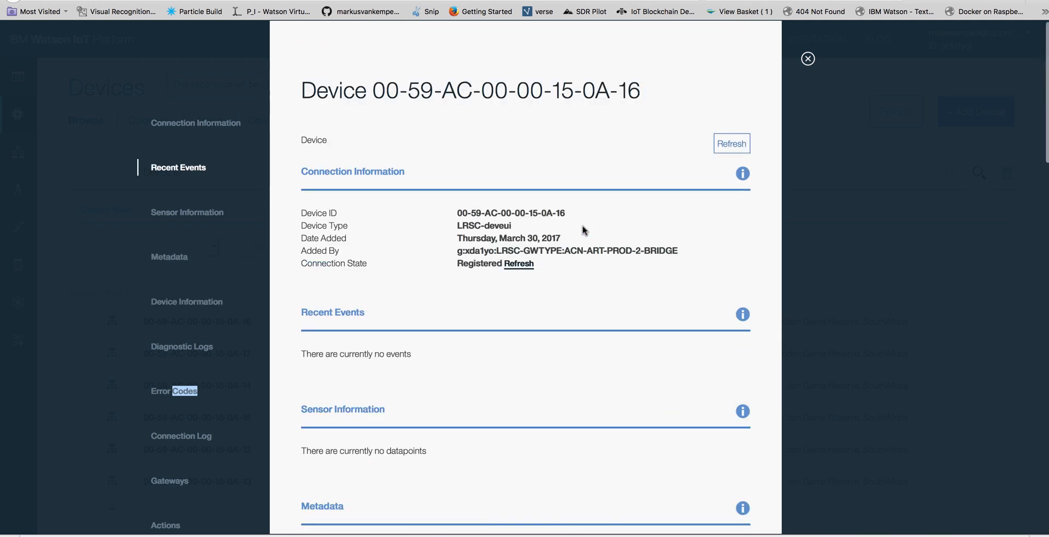
left_click(808, 59)
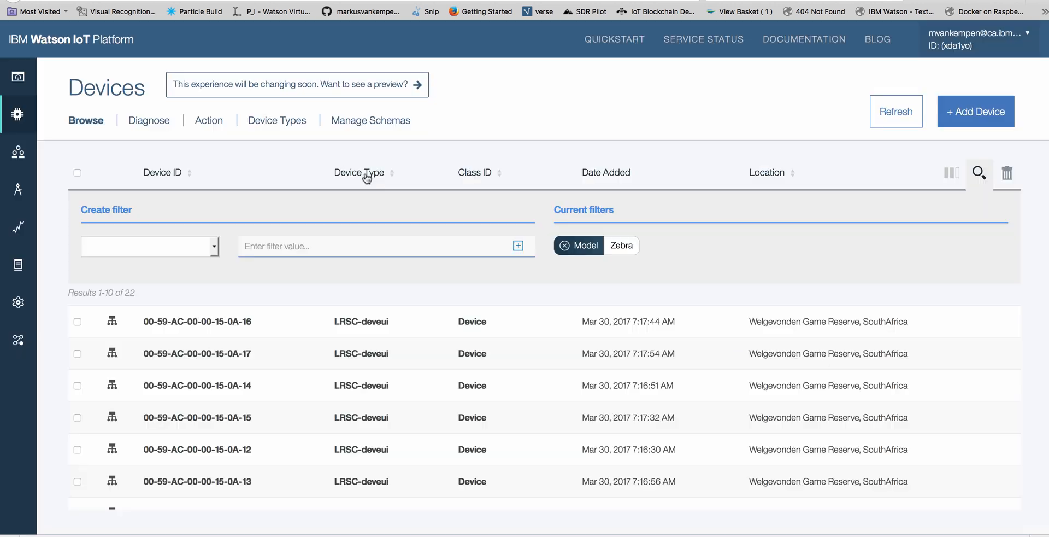
mouse_move(324, 84)
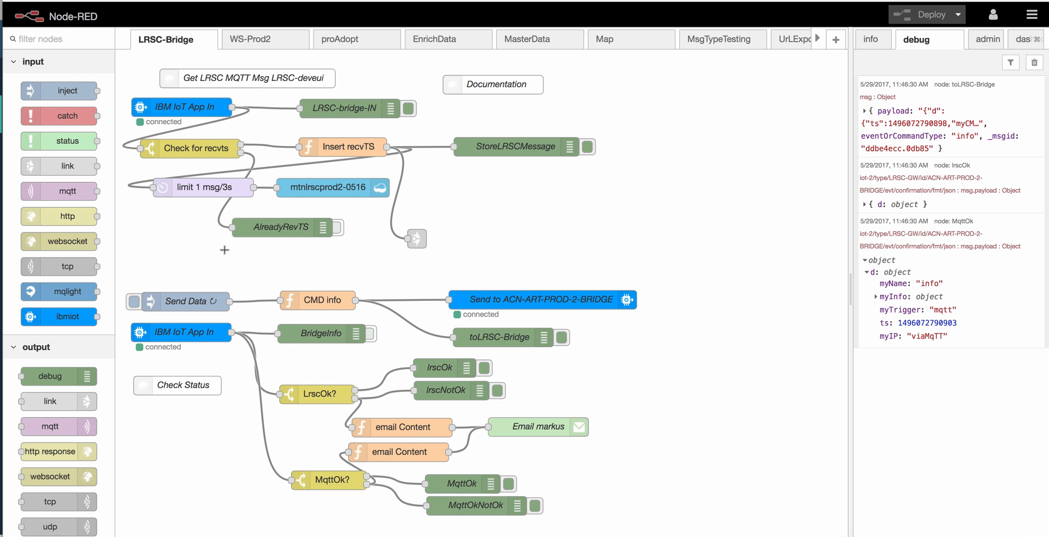
mouse_move(224, 254)
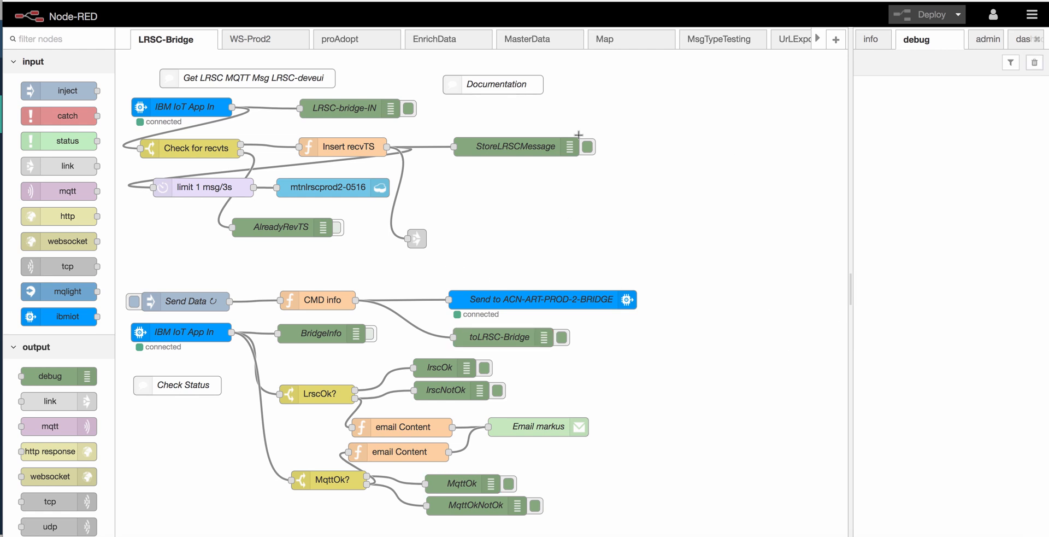
Clear LRSC-Bridge debug output and expand the bridge status payload showing 545 LRSC messages
left_click(134, 300)
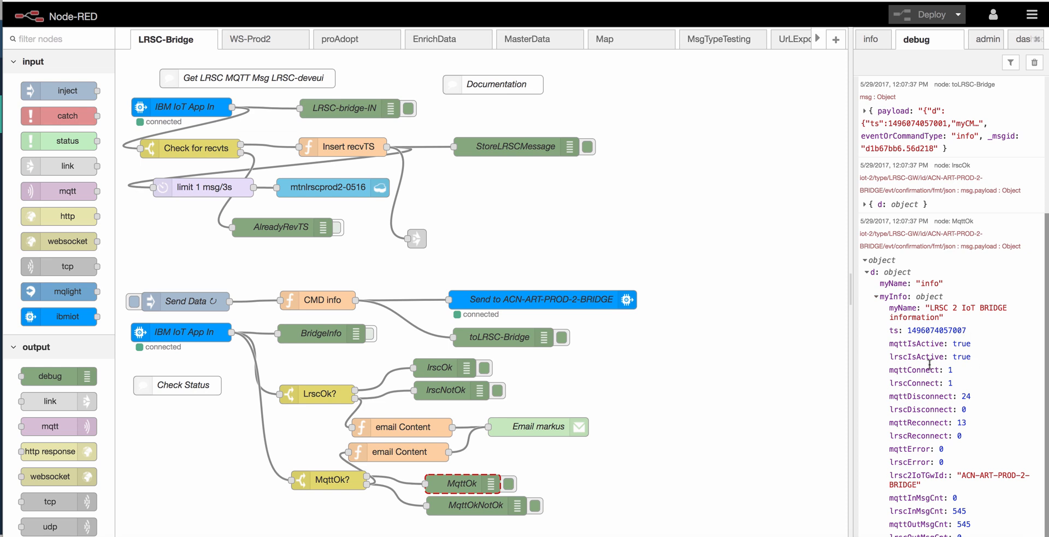
mouse_move(1006, 349)
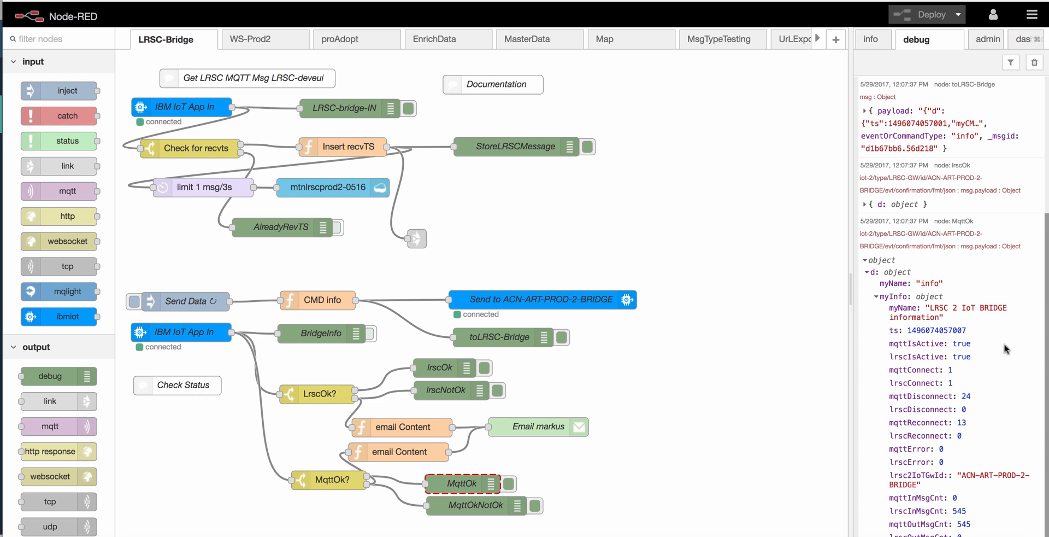
mouse_move(966, 364)
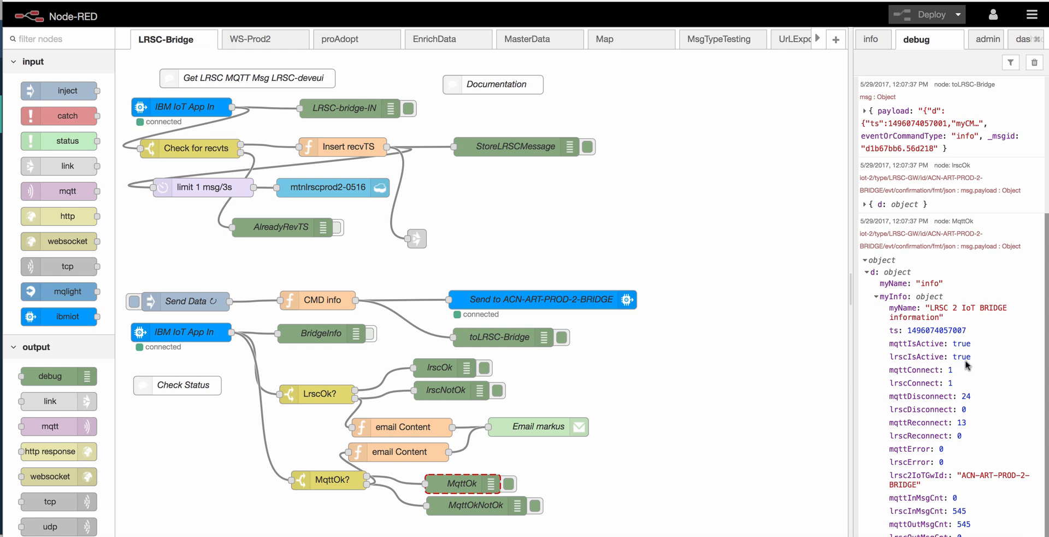
scroll("down", 3)
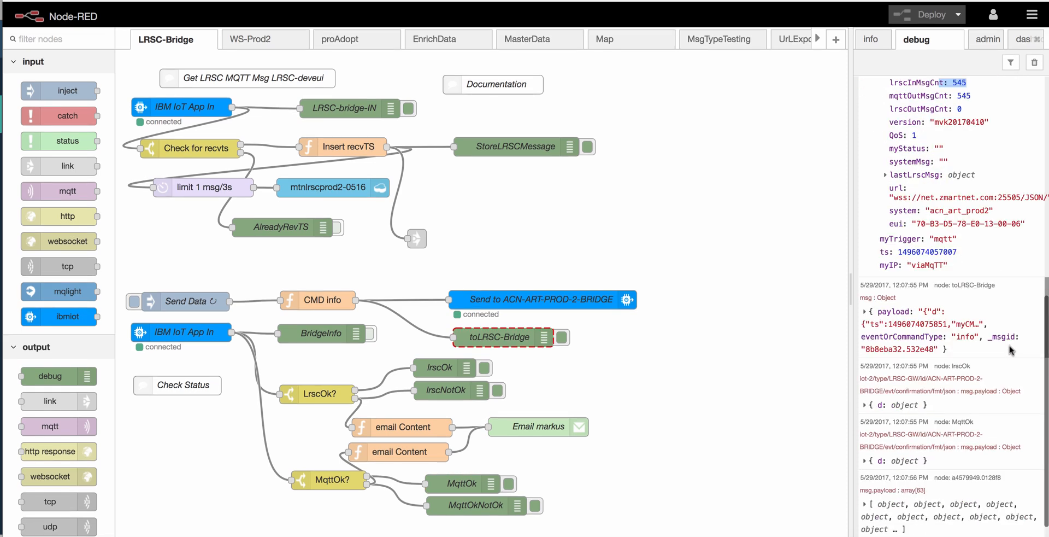
left_click(461, 483)
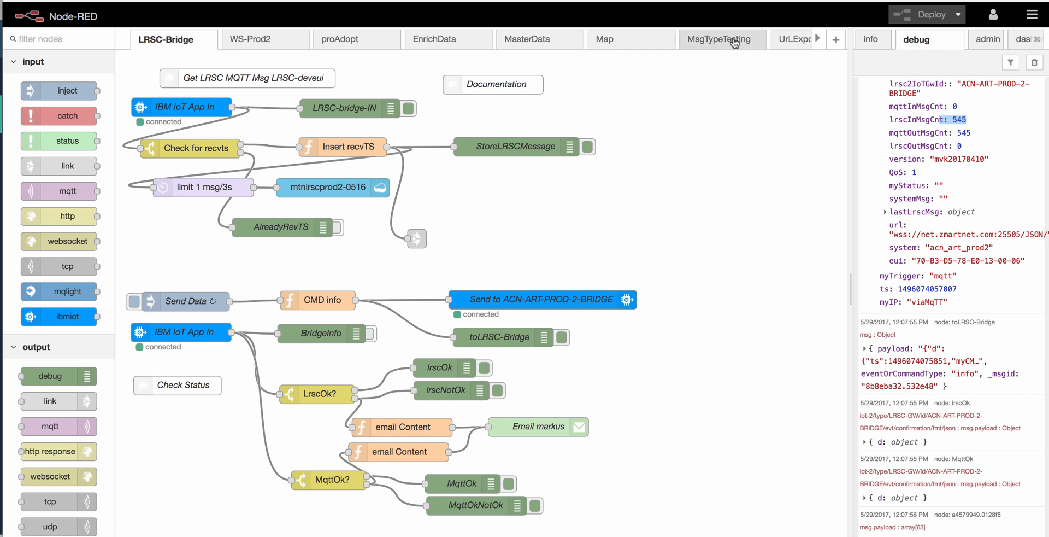
mouse_move(722, 39)
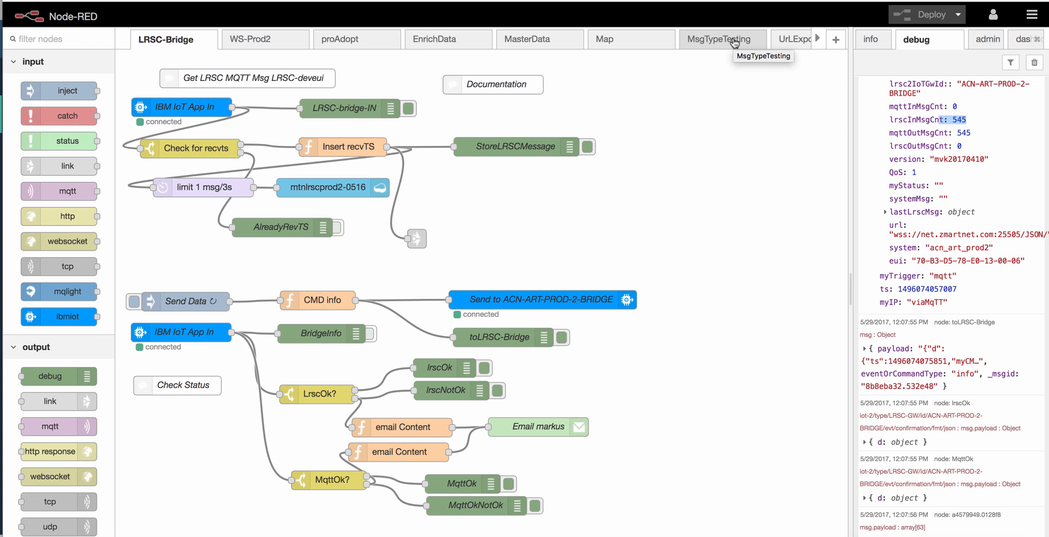
Clear MsgTypeTesting debug output and trigger the timestamp inject to replay simulated collar messages
left_click(721, 39)
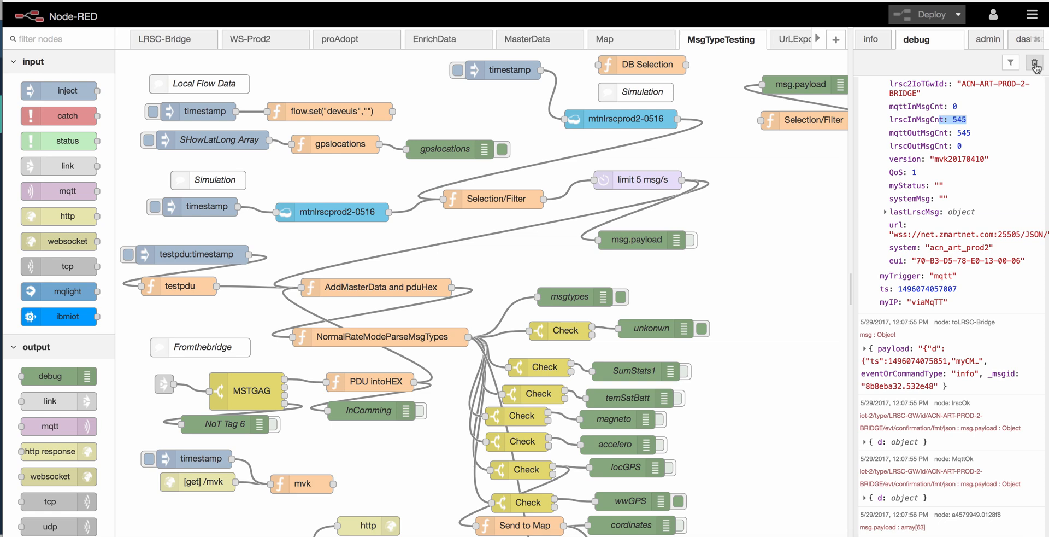
left_click(1034, 62)
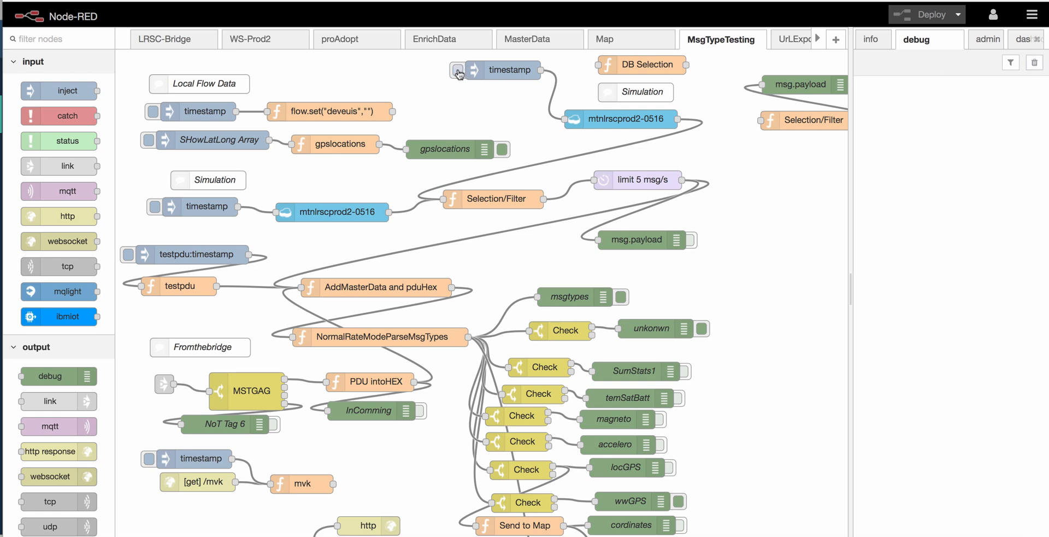
left_click(458, 71)
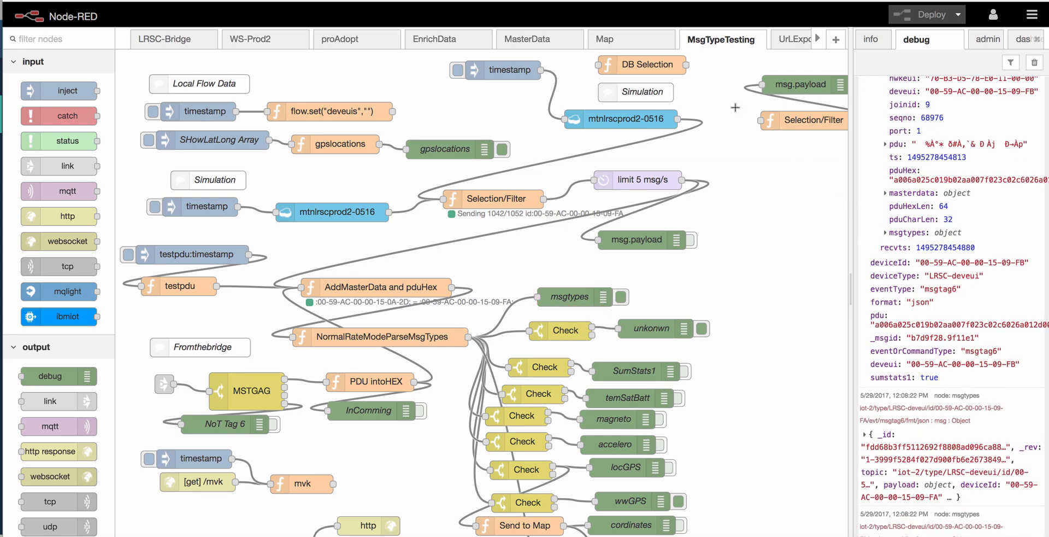
key("cmd+tab")
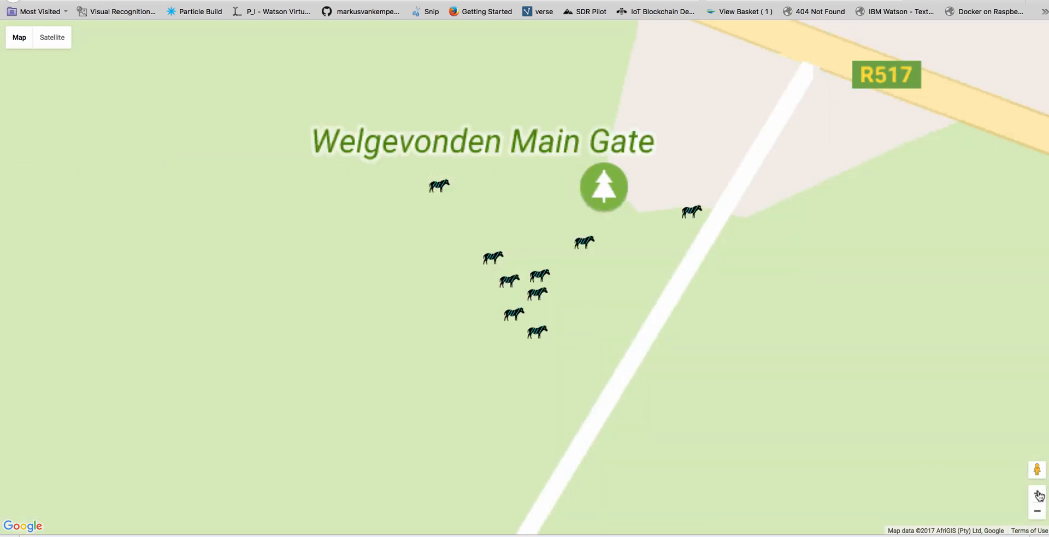
Zoom the map and view, then close, the male and female zebras' collar details
scroll("down", 3)
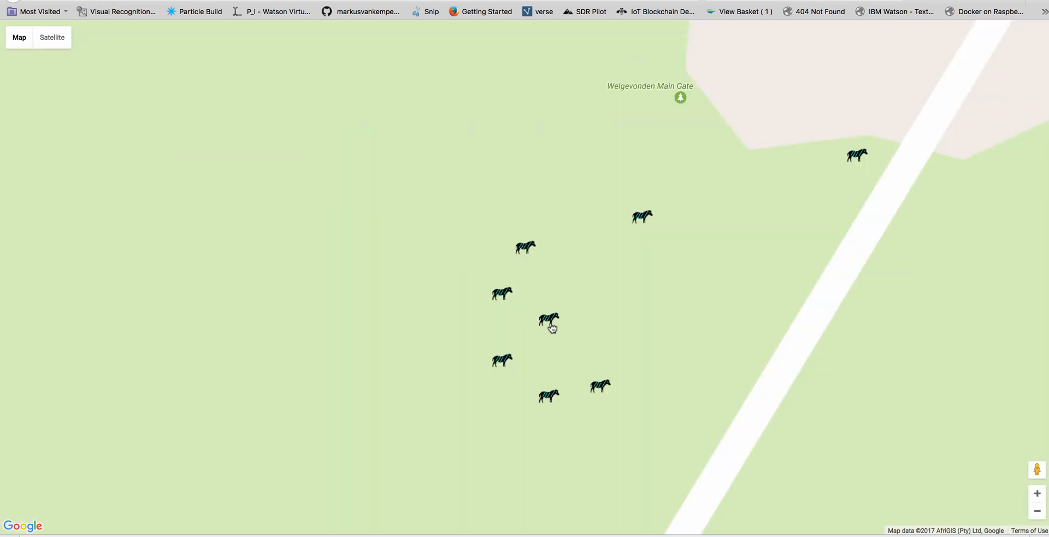
left_click(549, 320)
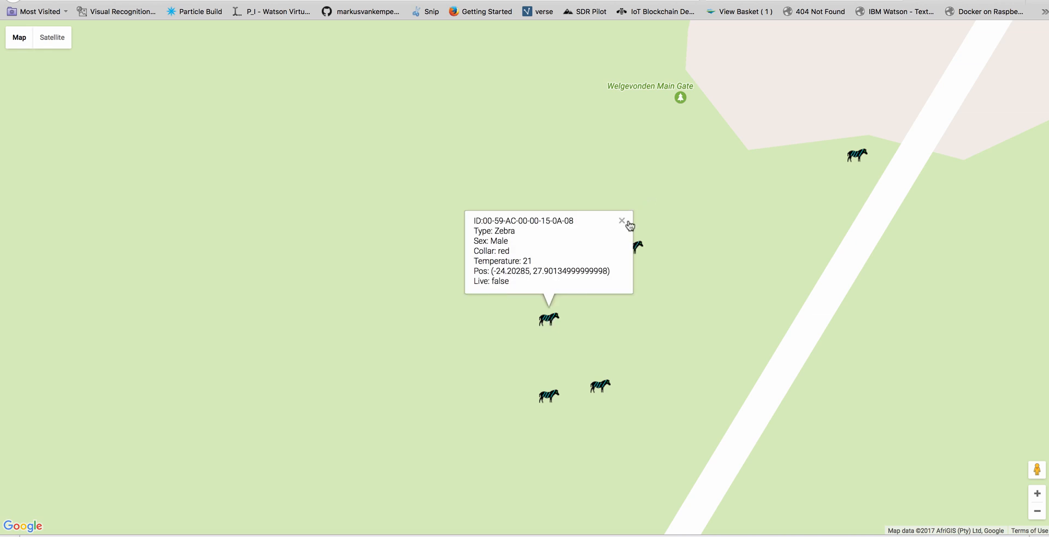
left_click(548, 293)
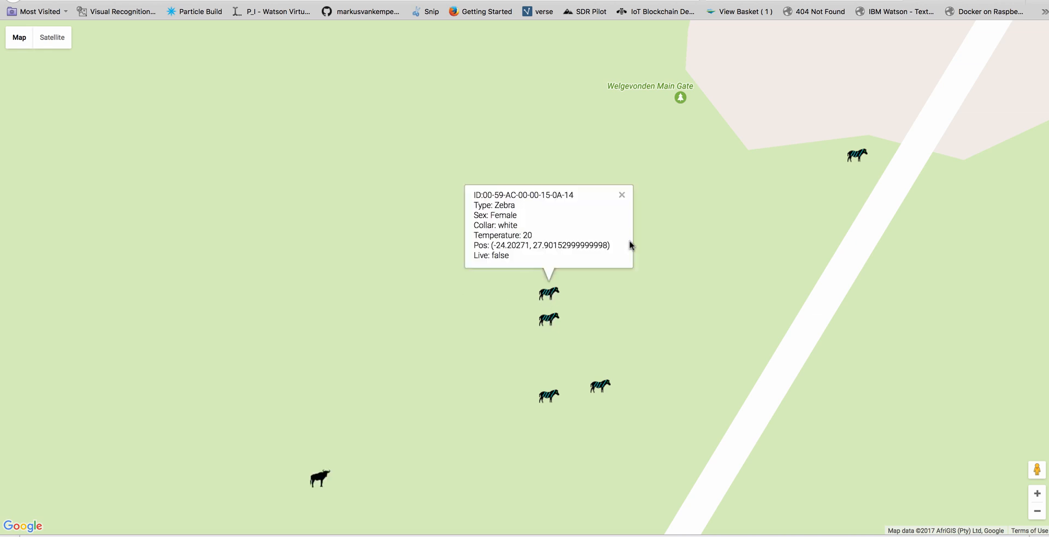
left_click(621, 194)
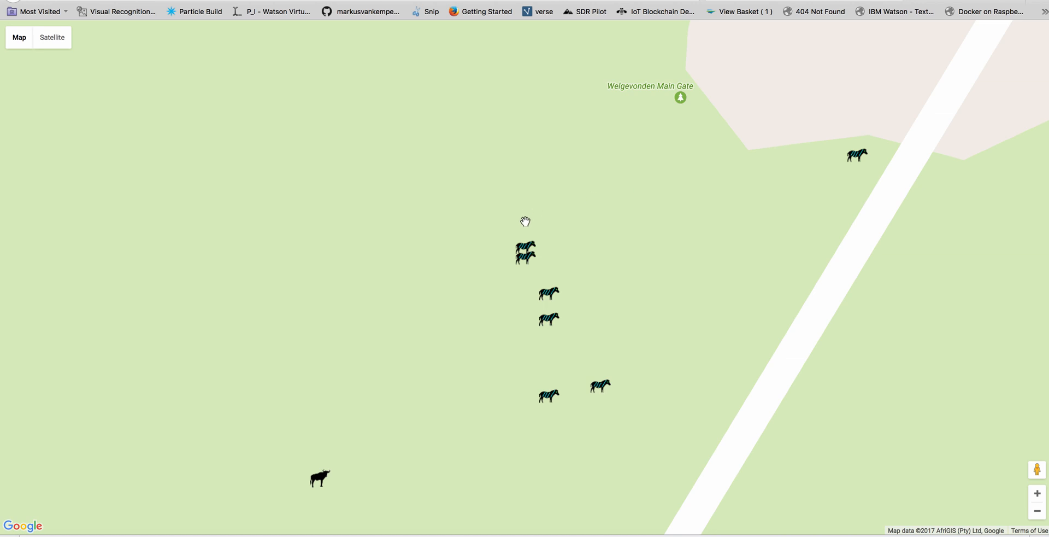
Inspect collar details for the wildebeest, zebras 0A-17 and 0A-12, and the live zebra
left_click(320, 477)
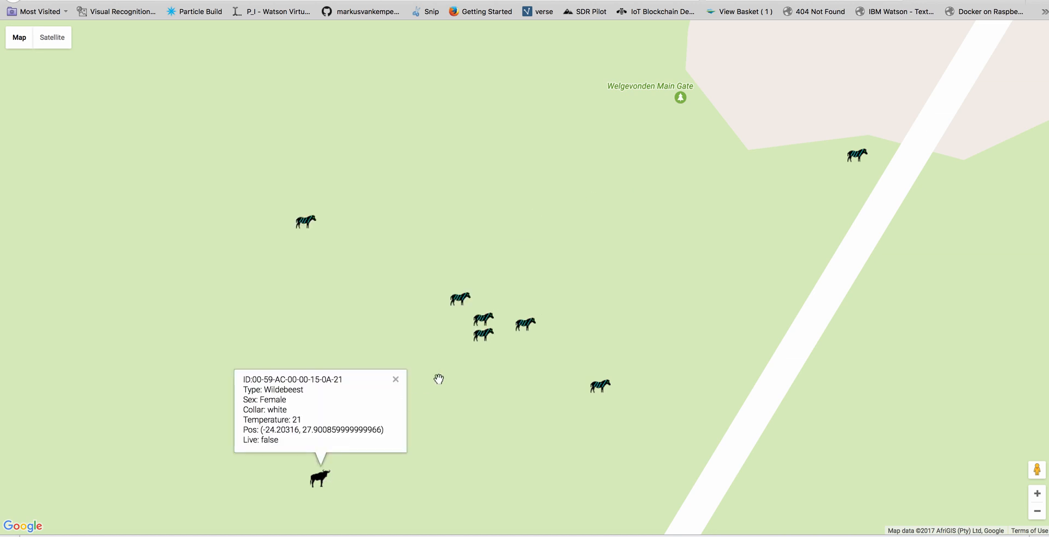
left_click(600, 385)
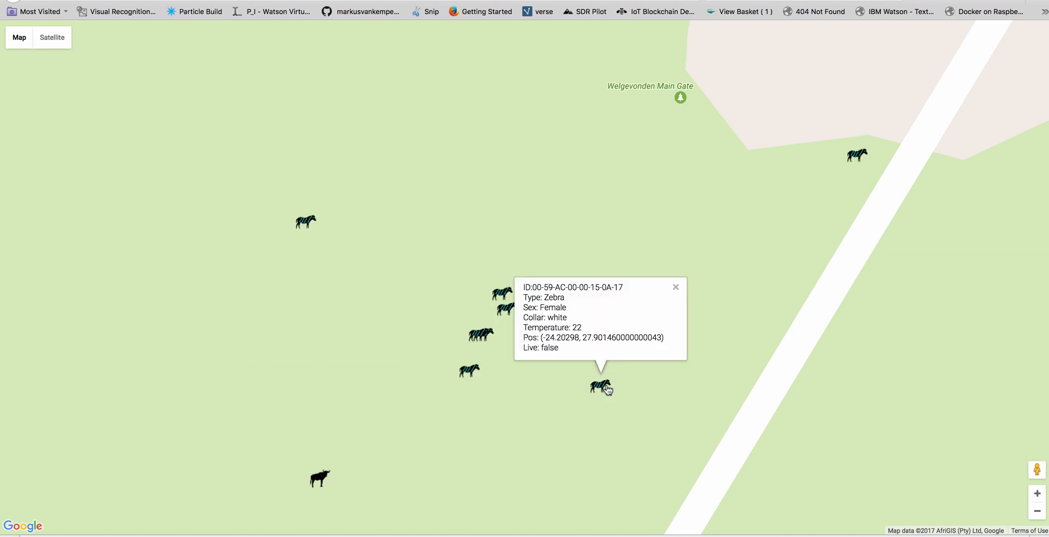
left_click(469, 370)
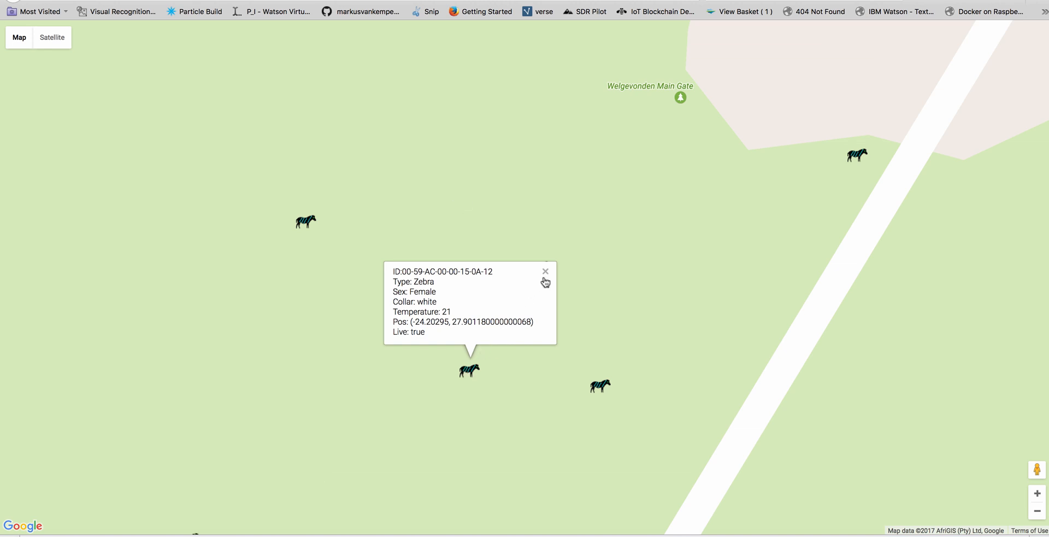
left_click(545, 271)
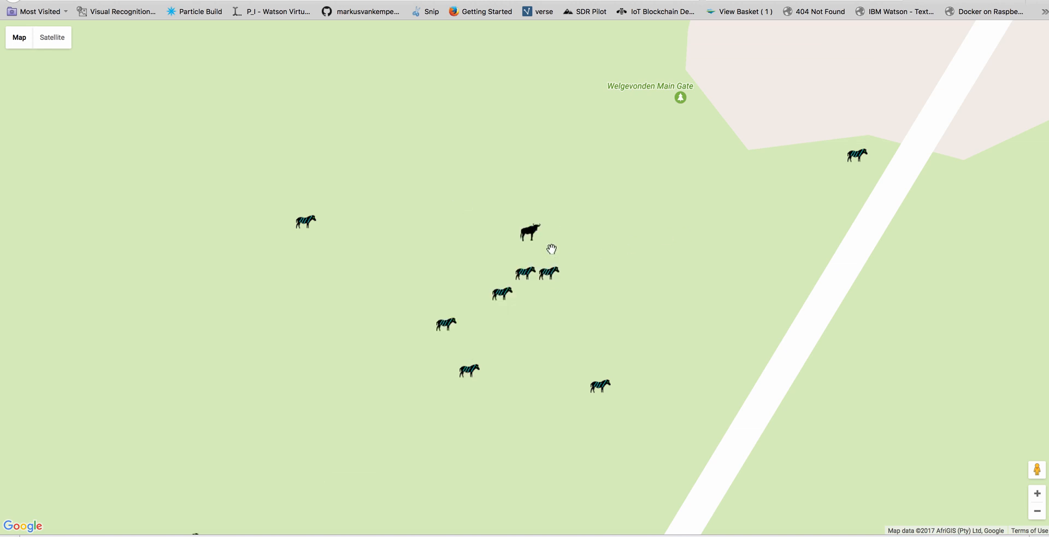
left_click(530, 232)
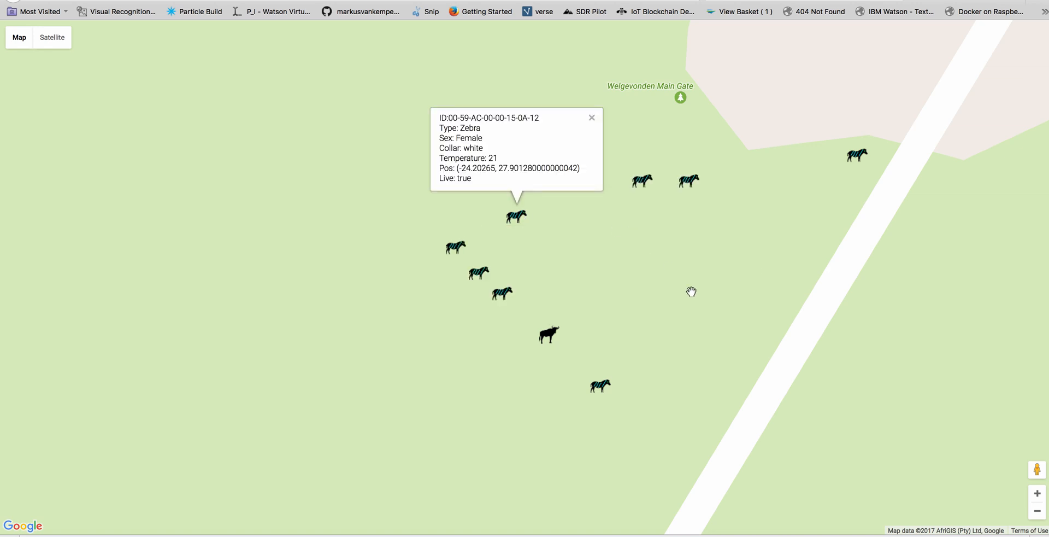
left_click(703, 289)
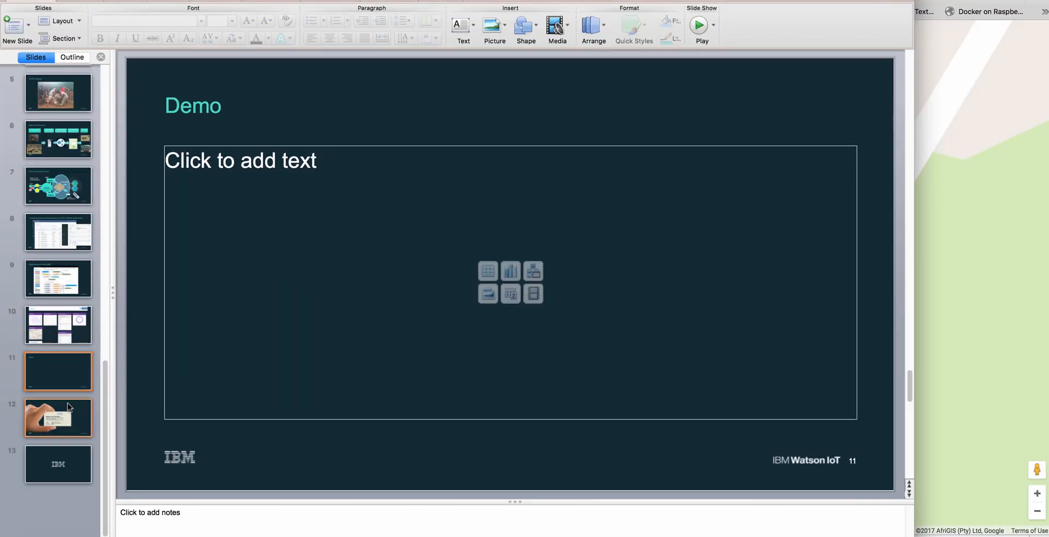
Go to slide 12, the presenter contact card held in a hand
left_click(57, 417)
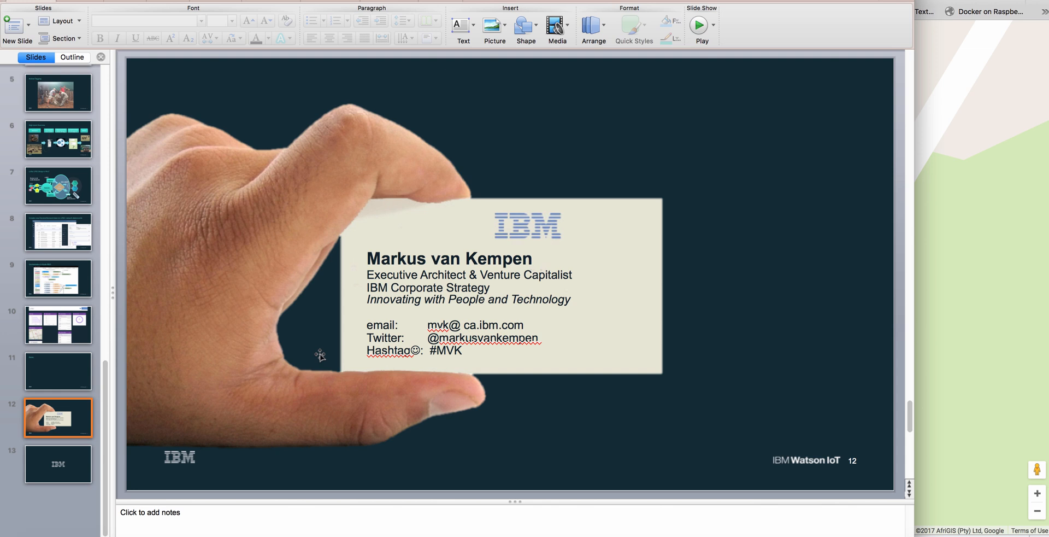
mouse_move(167, 453)
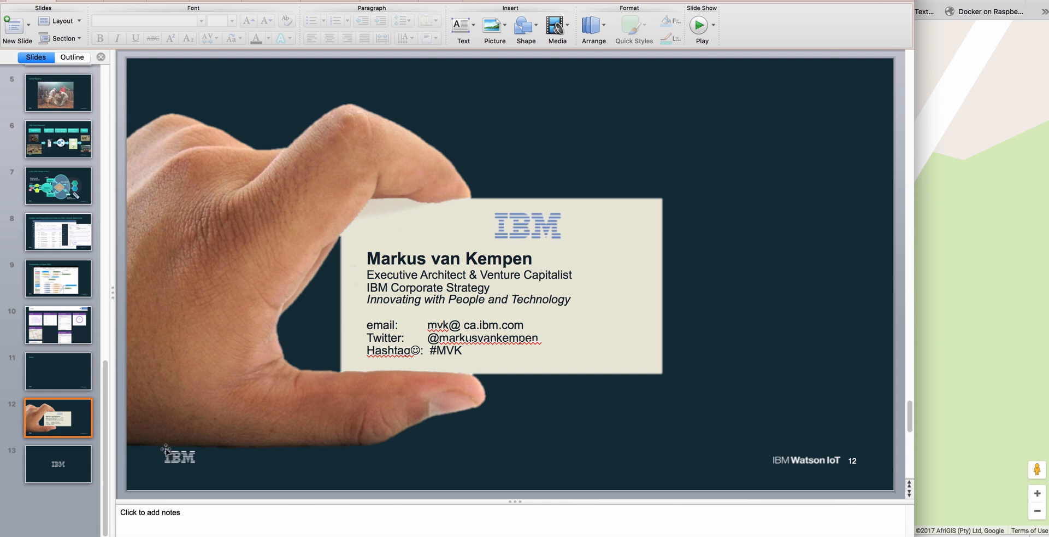
mouse_move(72, 465)
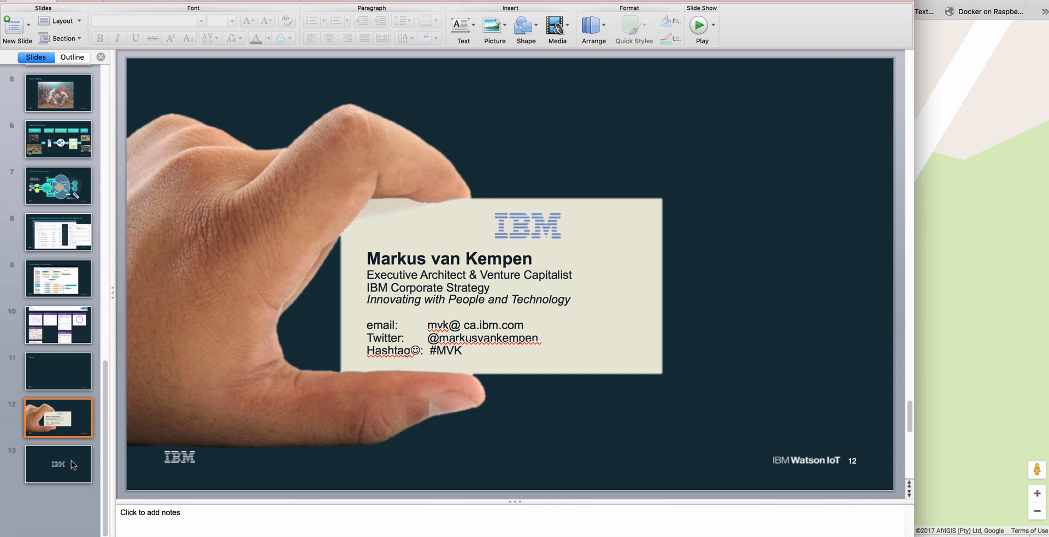